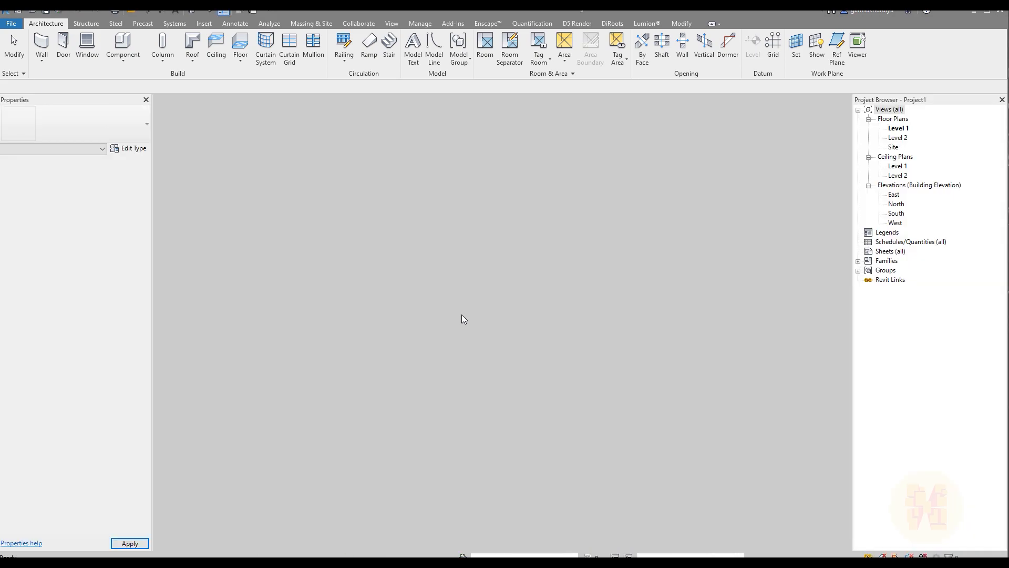
Open the Level 1 floor plan and launch Dynamo from the Manage ribbon
{"action": "double_click", "coordinate": [897, 127]}
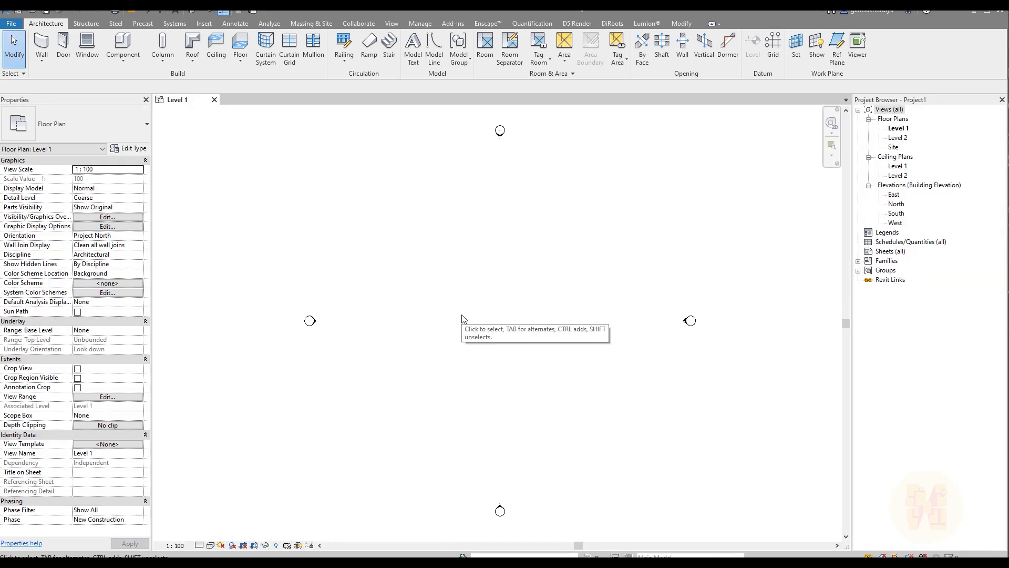
{"action": "mouse_move", "coordinate": [419, 23]}
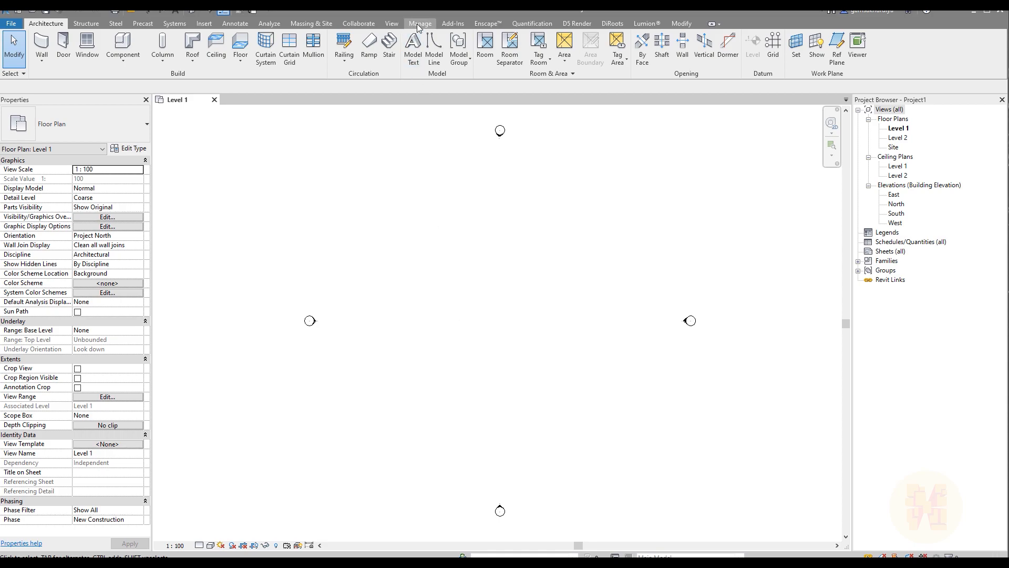
{"action": "left_click", "coordinate": [420, 23]}
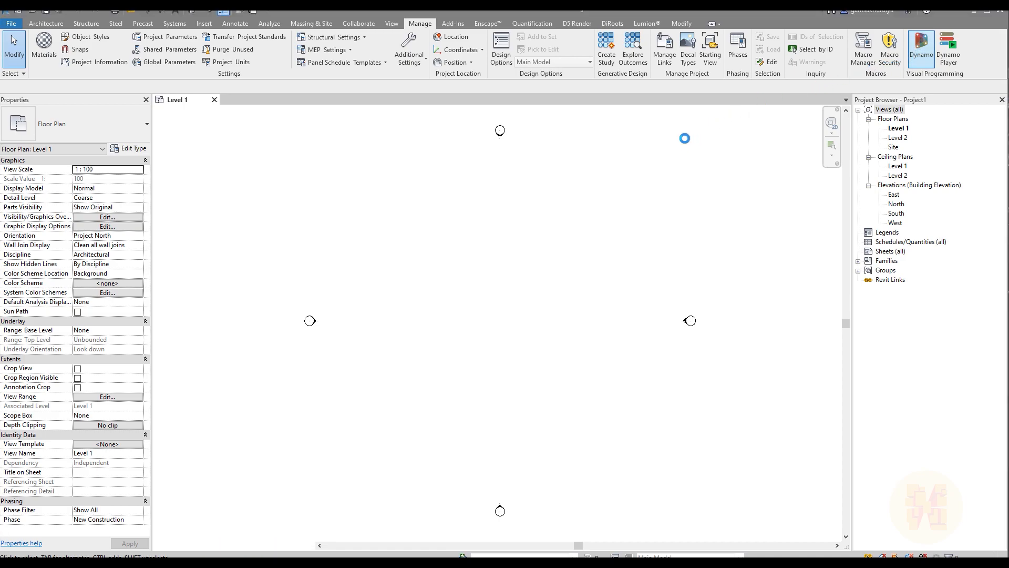
{"action": "left_click", "coordinate": [921, 49]}
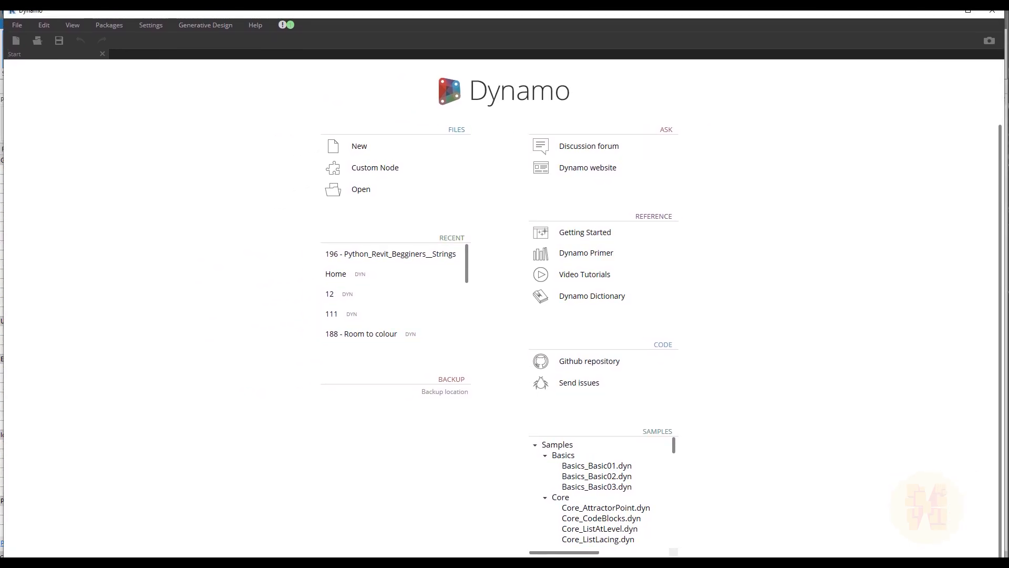
Start a new blank Dynamo graph from the start page
{"action": "left_click", "coordinate": [359, 145]}
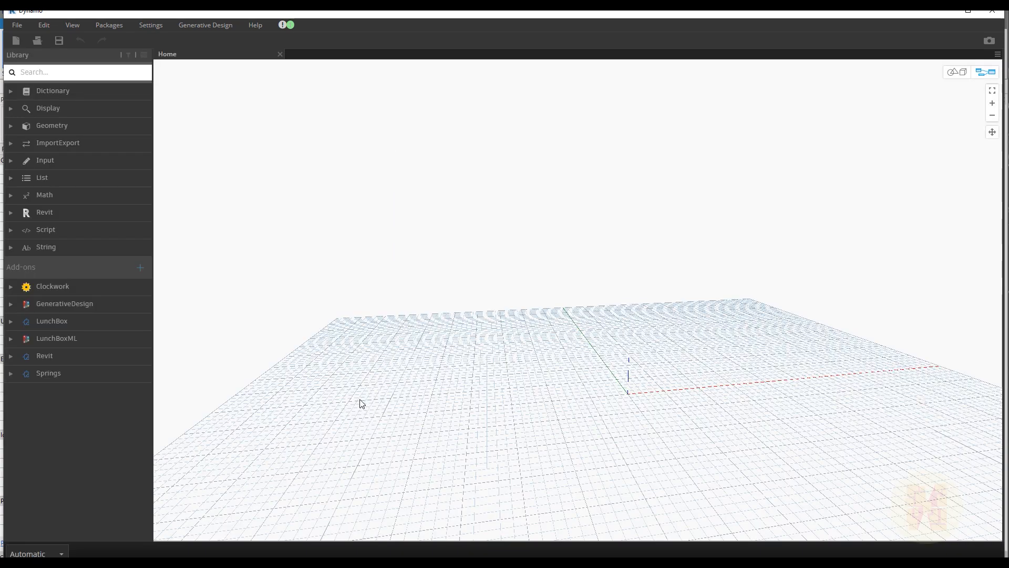
{"action": "mouse_move", "coordinate": [461, 409]}
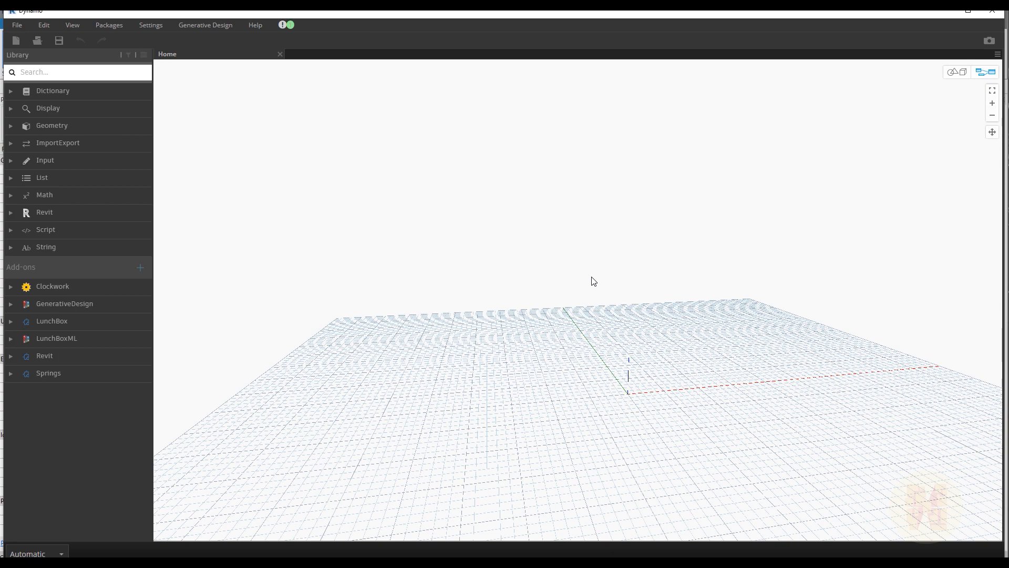
{"action": "mouse_move", "coordinate": [561, 262]}
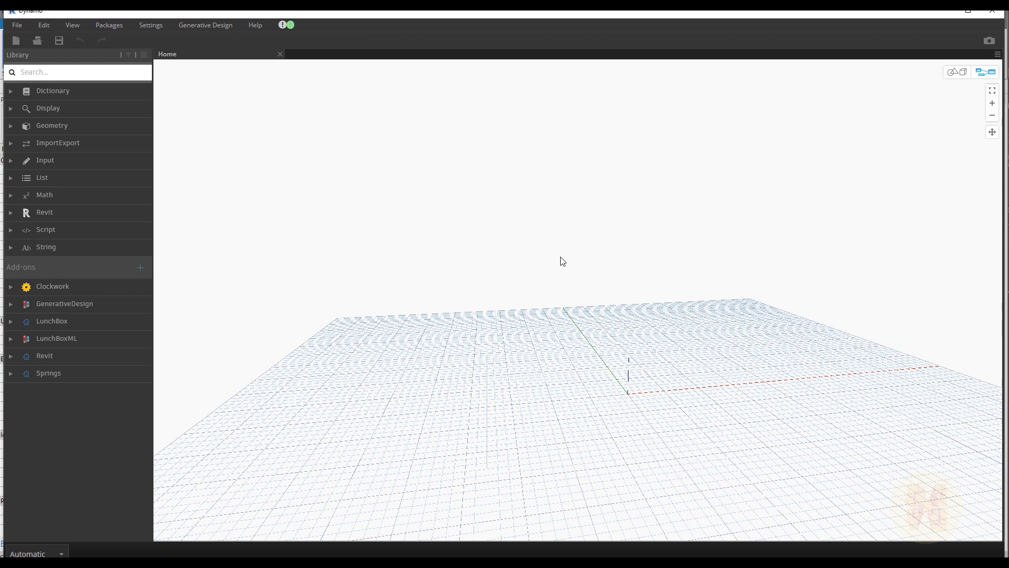
{"action": "mouse_move", "coordinate": [392, 187]}
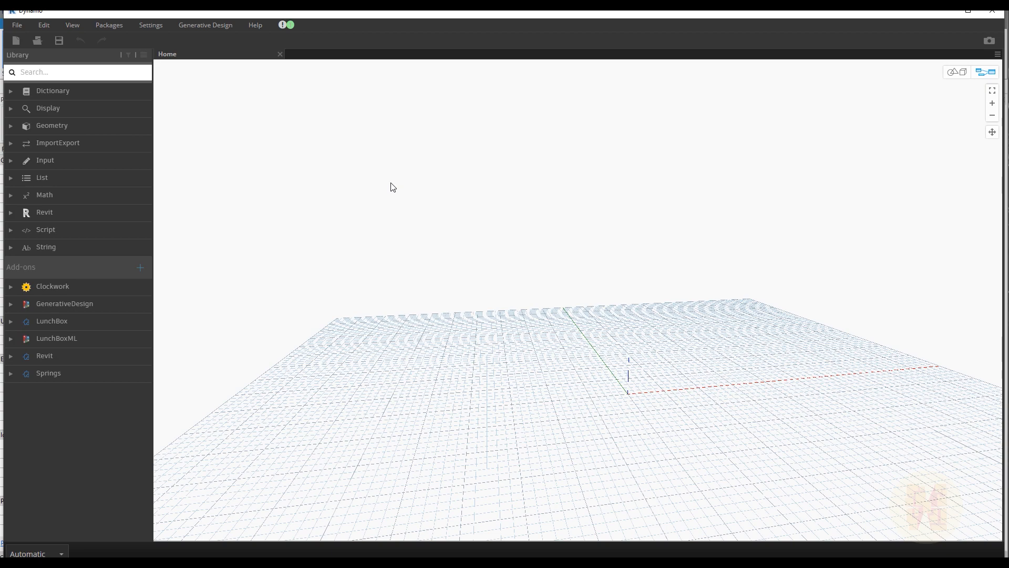
{"action": "mouse_move", "coordinate": [314, 202]}
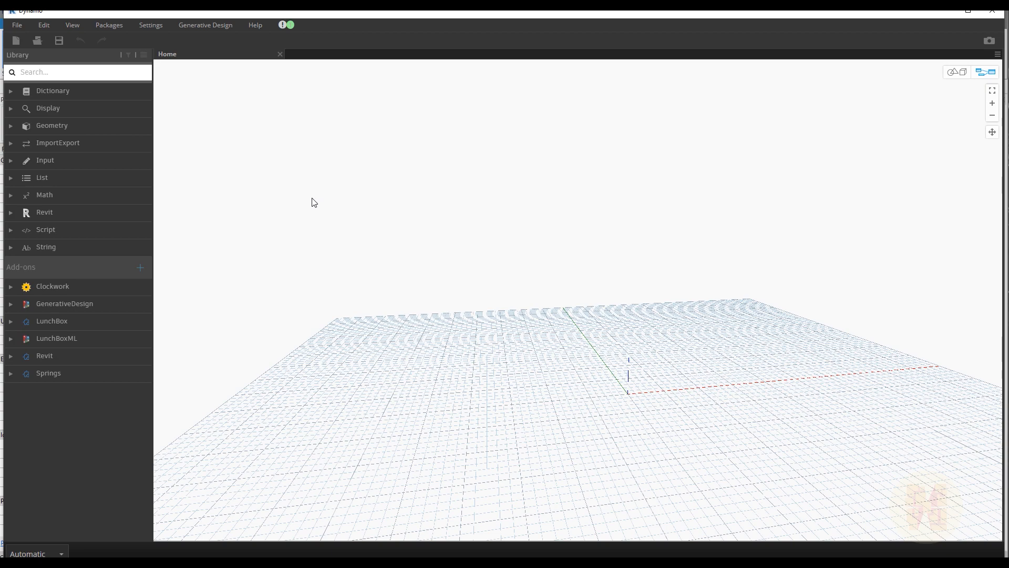
Create code blocks 52 and 25 and wire them into an addition node giving 77
{"action": "double_click", "coordinate": [306, 205]}
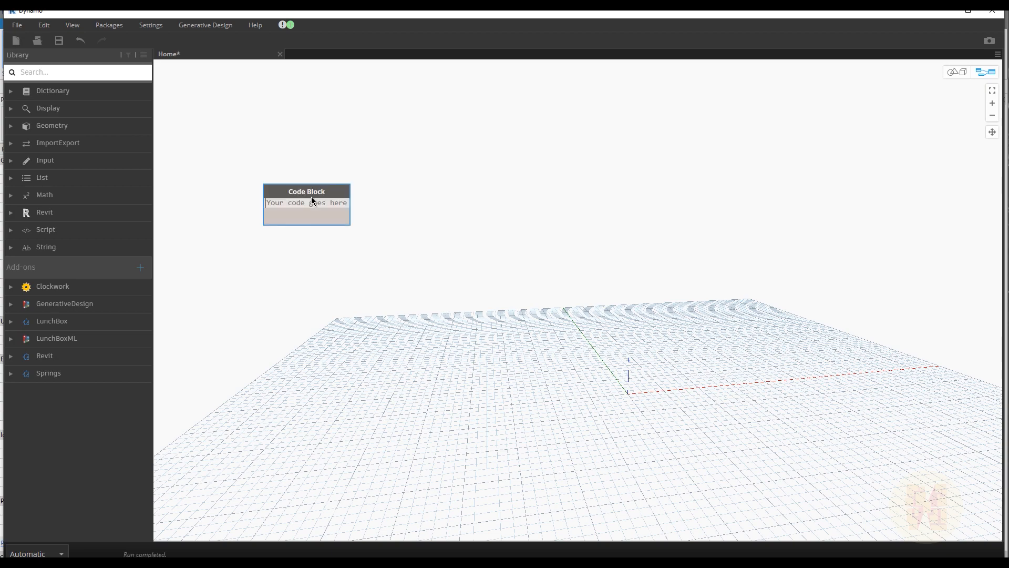
{"action": "mouse_move", "coordinate": [312, 200]}
{"action": "type", "text": "25;"}
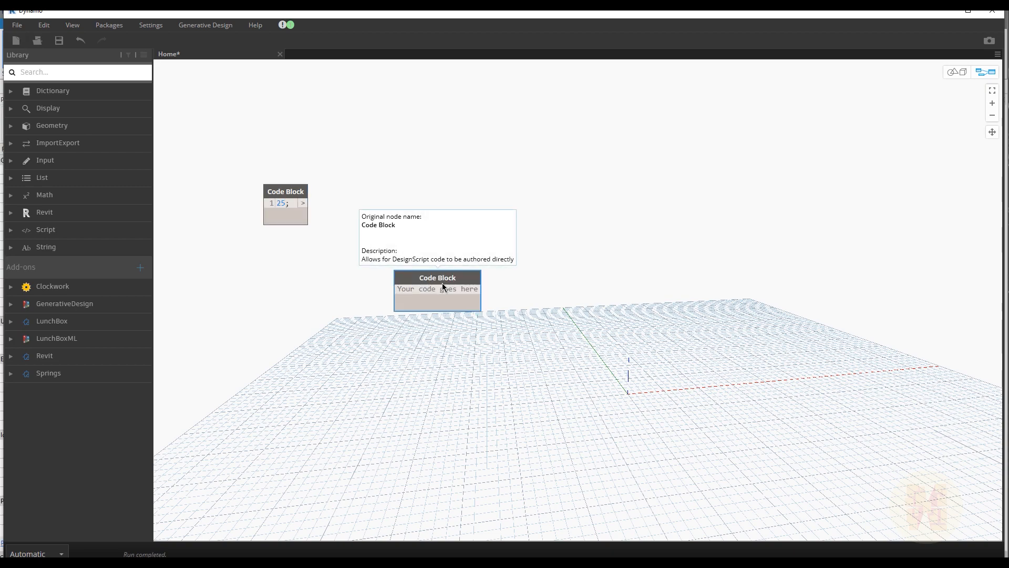
{"action": "type", "text": "52;"}
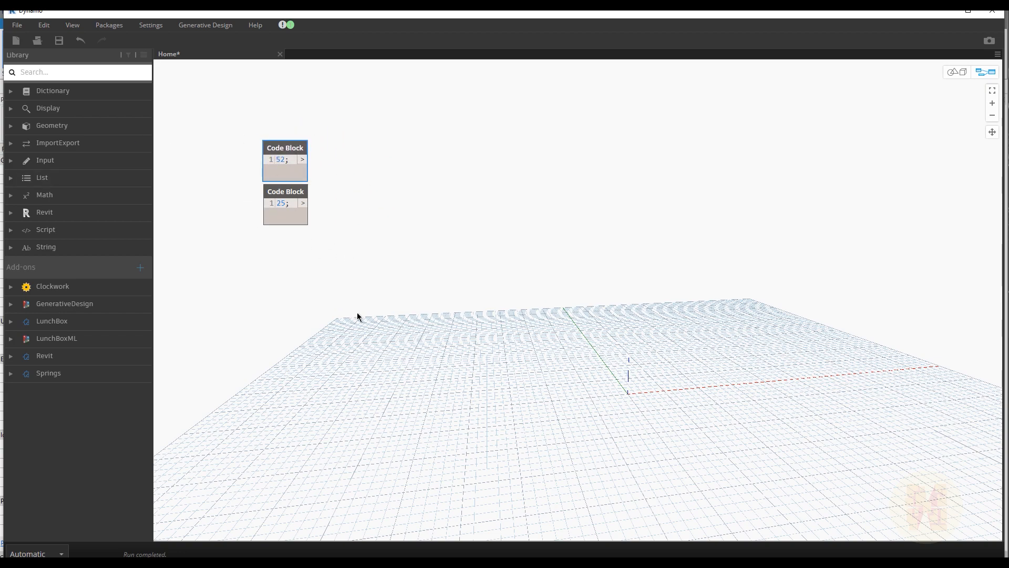
{"action": "mouse_move", "coordinate": [451, 324]}
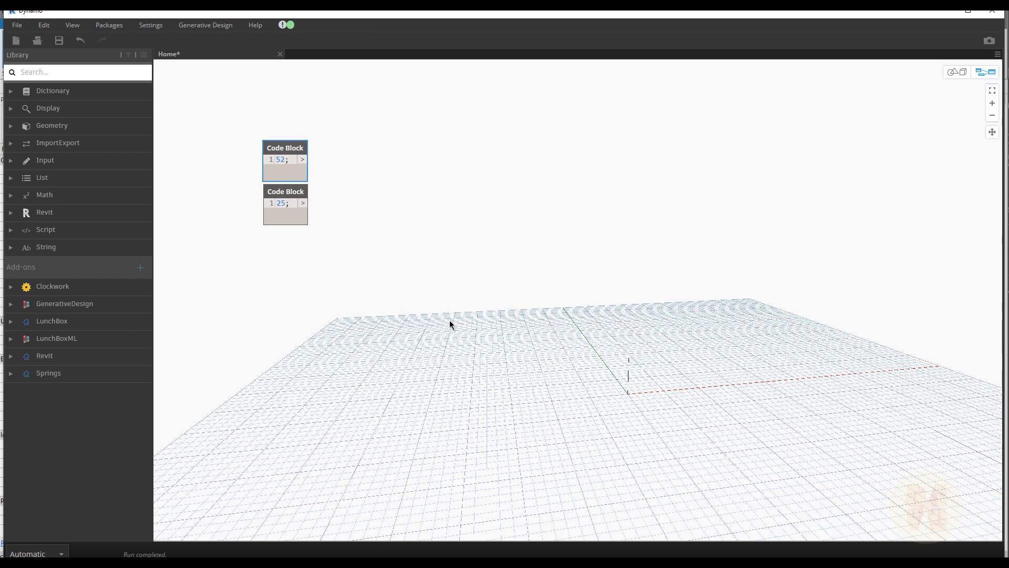
{"action": "right_click", "coordinate": [449, 316]}
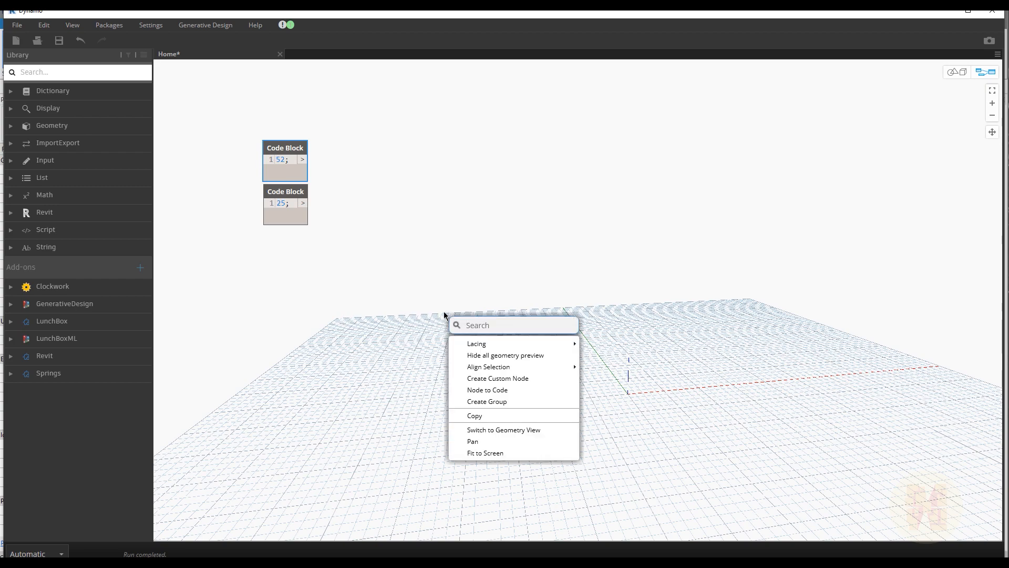
{"action": "left_click", "coordinate": [509, 346]}
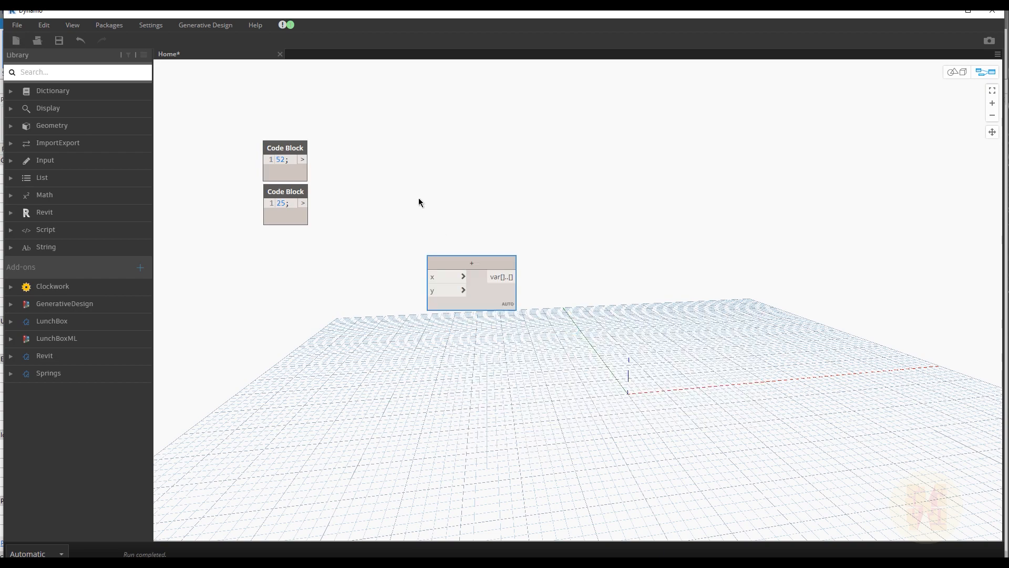
{"action": "left_click_drag", "start_coordinate": [471, 263], "coordinate": [408, 166]}
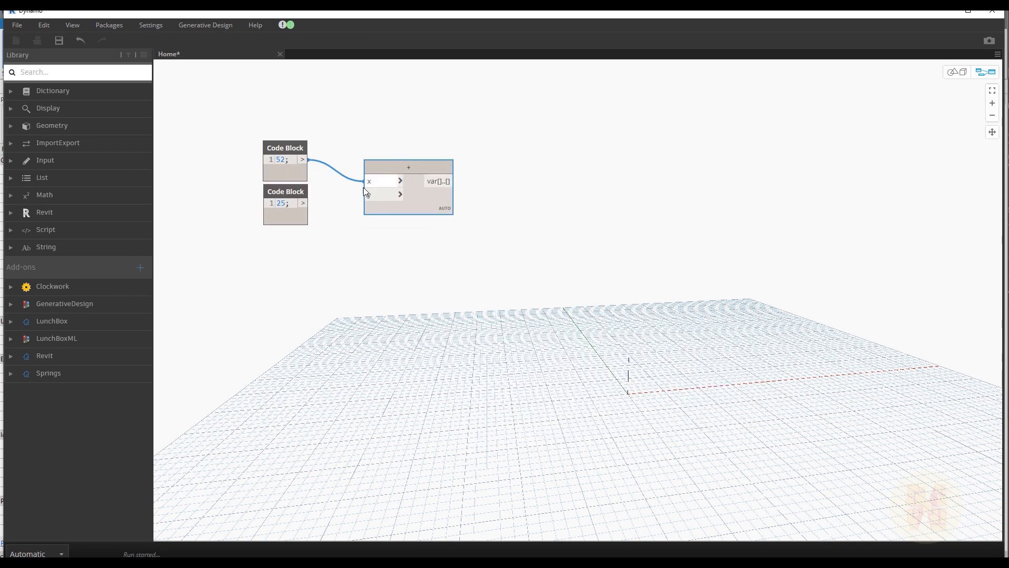
{"action": "left_click_drag", "start_coordinate": [303, 203], "coordinate": [367, 194]}
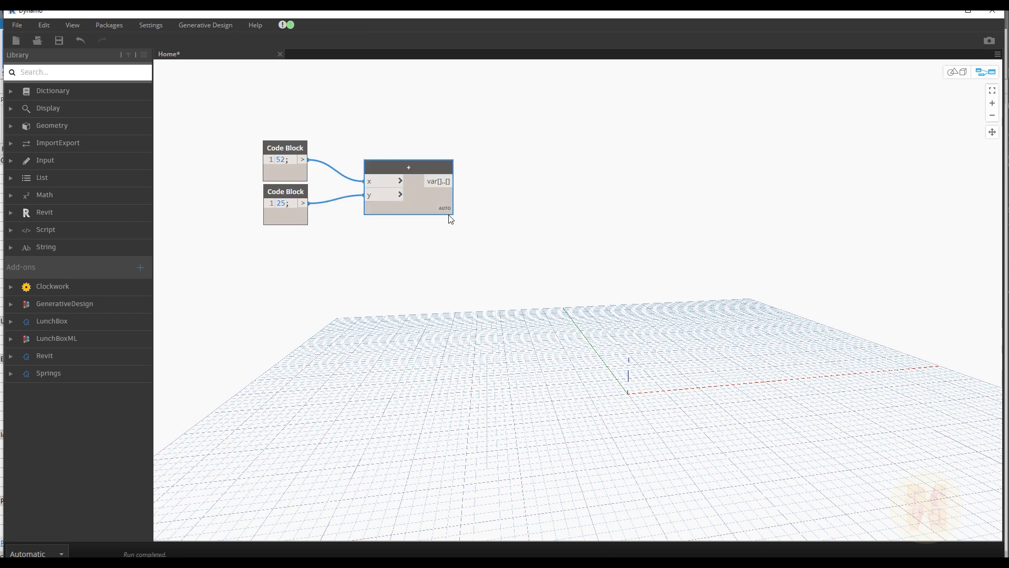
{"action": "left_click", "coordinate": [408, 168]}
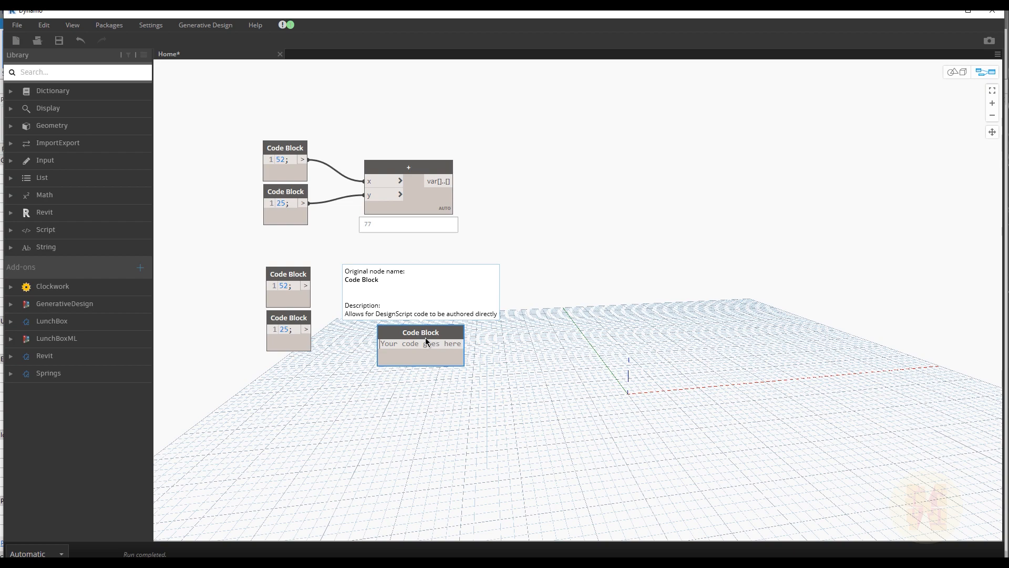
Add a code block with formula x+y and wire the 52 and 25 blocks into it
{"action": "type", "text": "x+y;"}
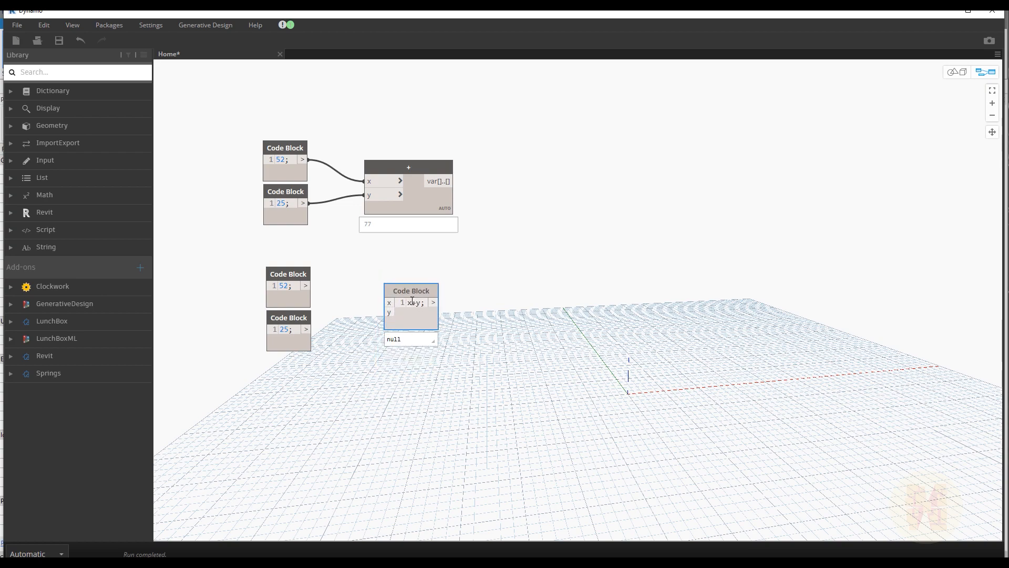
{"action": "left_click_drag", "start_coordinate": [307, 285], "coordinate": [389, 301]}
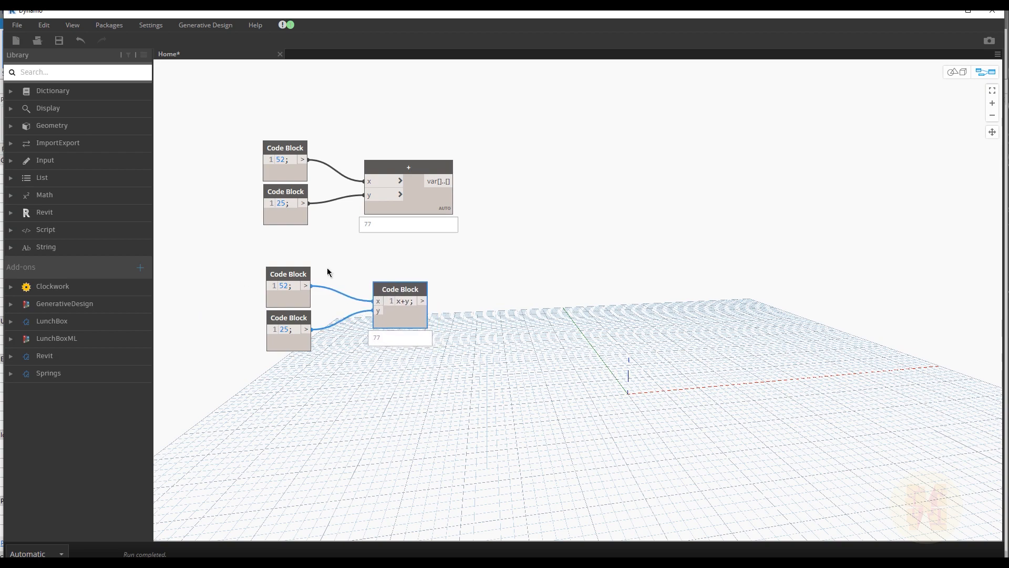
Create a standalone code block with x=52; y=25; z=x+y; outputting 77
{"action": "double_click", "coordinate": [296, 415]}
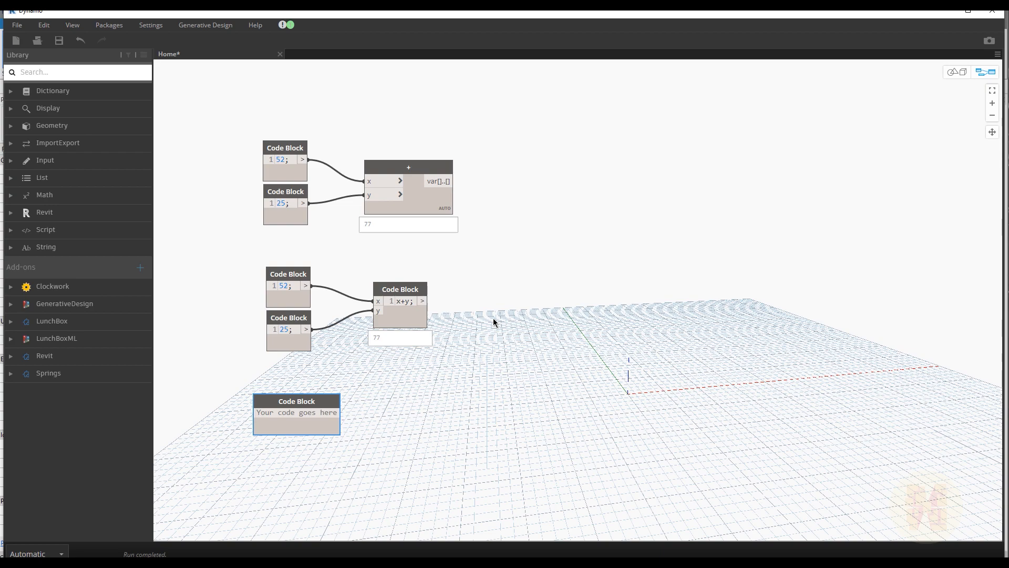
{"action": "type", "text": "x="}
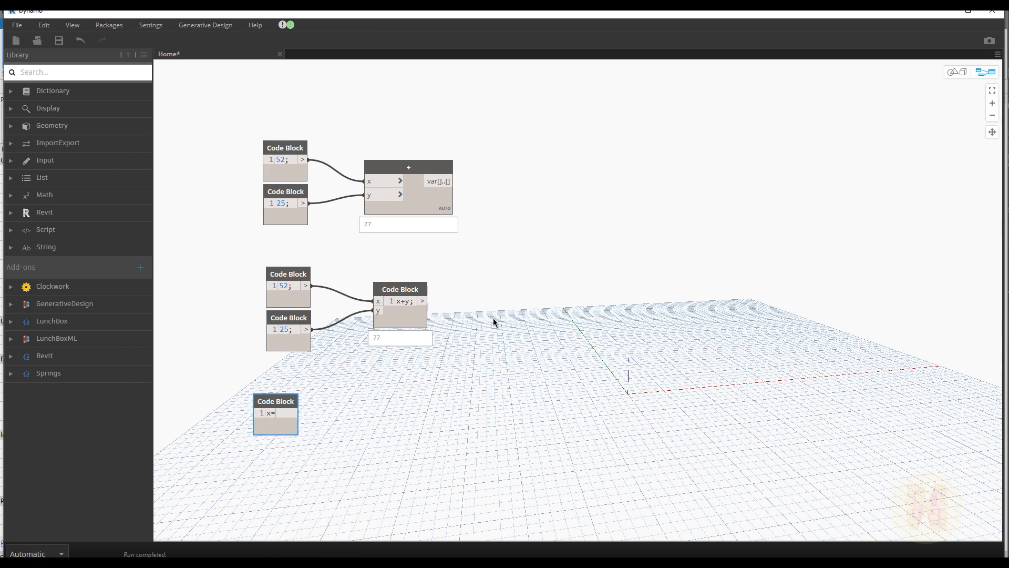
{"action": "type", "text": "52"}
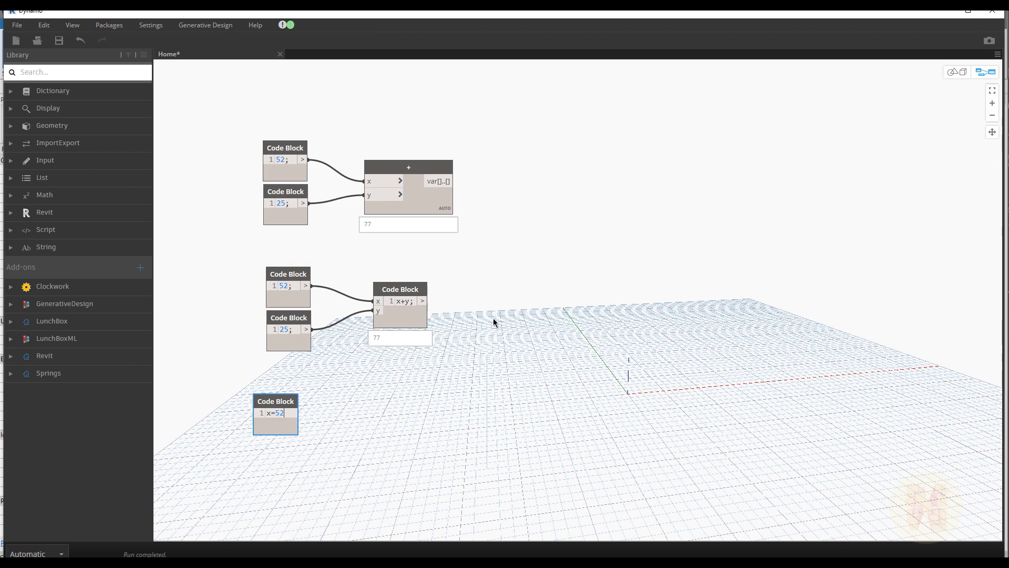
{"action": "type", "text": "y="}
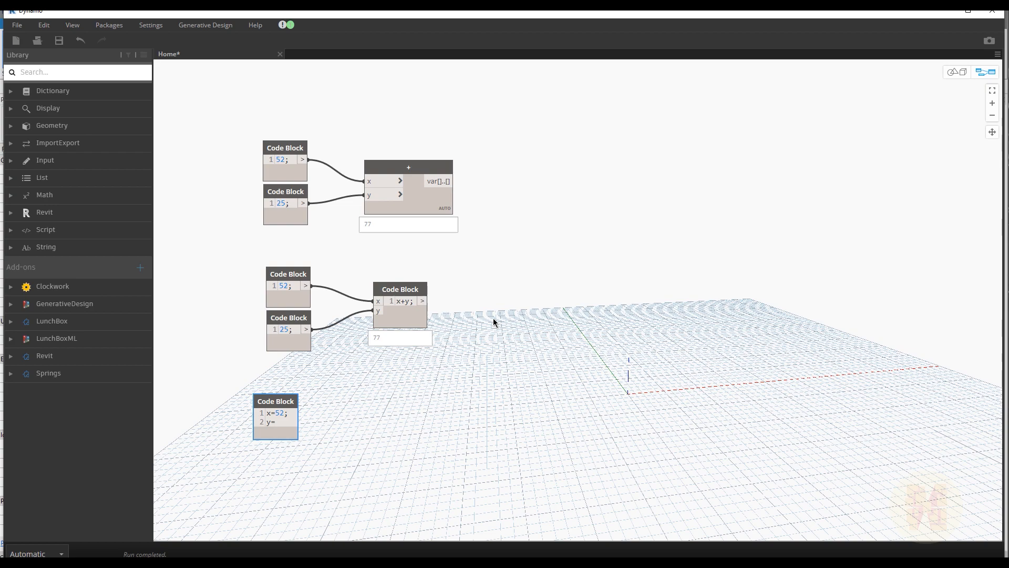
{"action": "type", "text": "25;"}
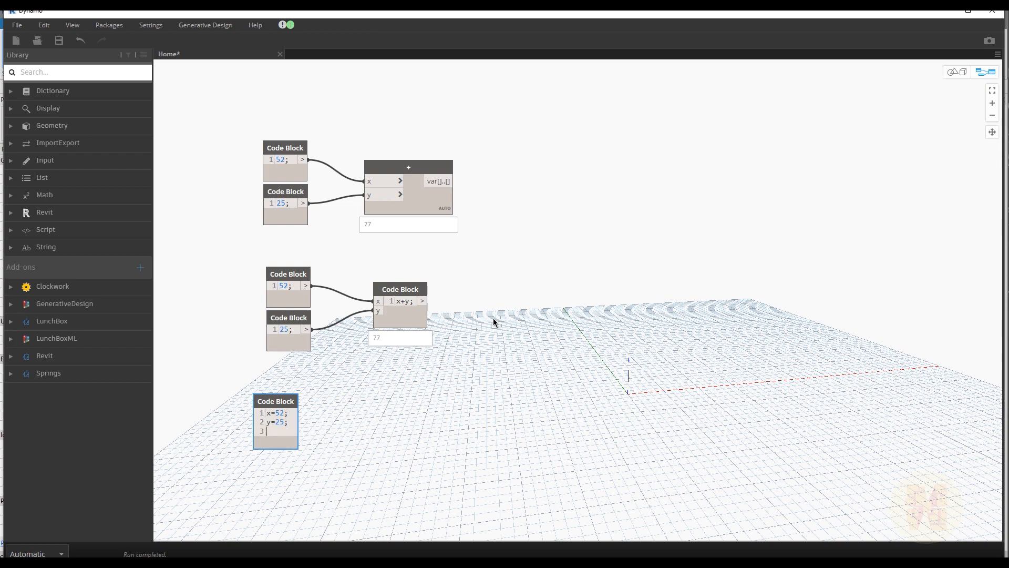
{"action": "type", "text": "z="}
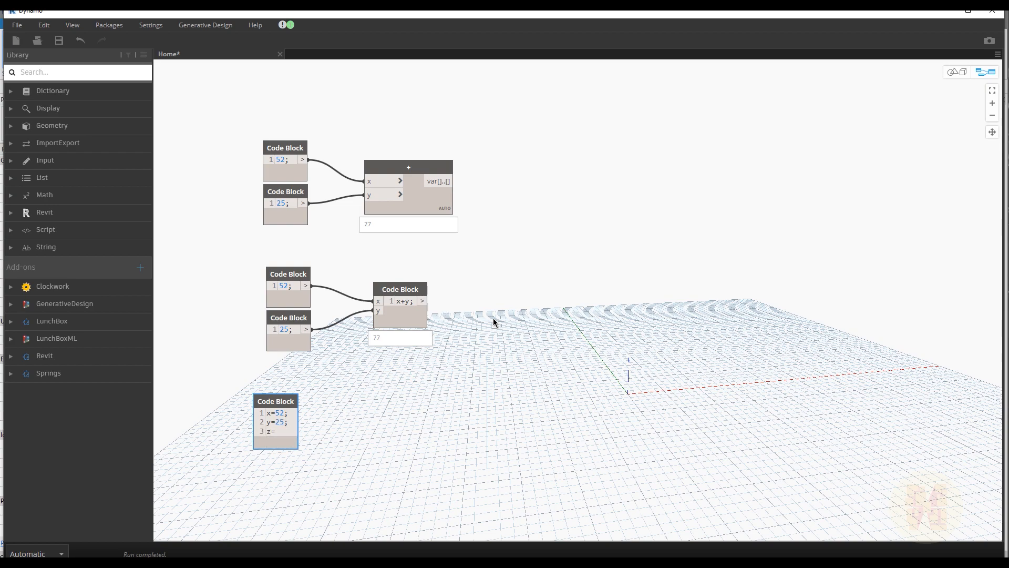
{"action": "type", "text": "x+y;"}
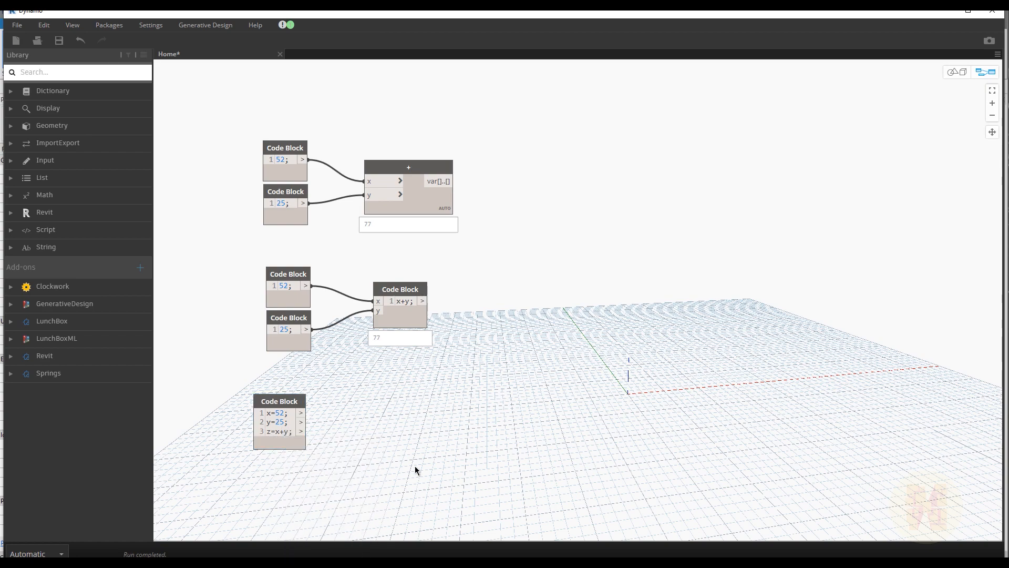
{"action": "left_click", "coordinate": [278, 421]}
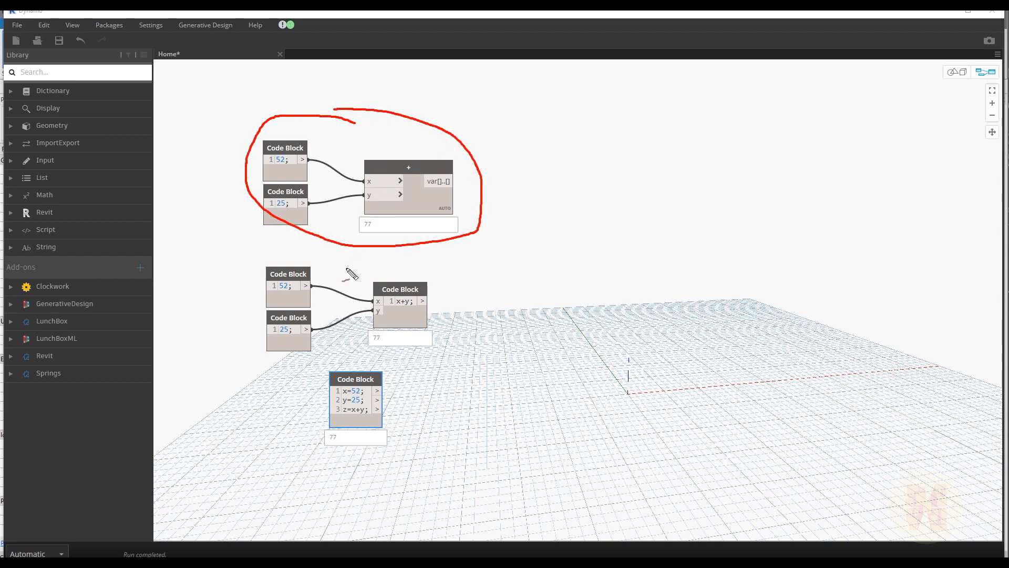
{"action": "left_click_drag", "start_coordinate": [349, 271], "coordinate": [253, 358]}
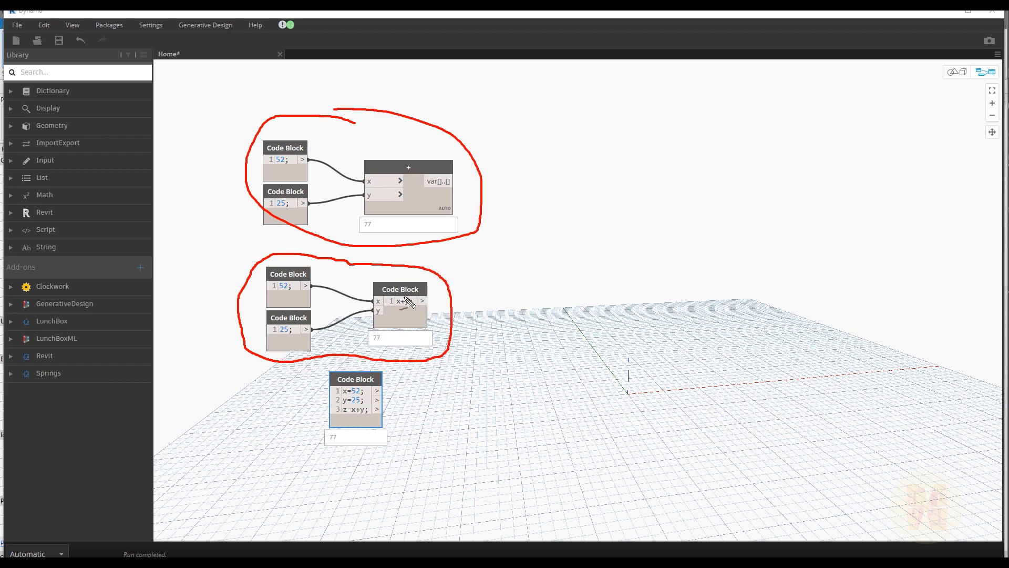
{"action": "mouse_move", "coordinate": [461, 340]}
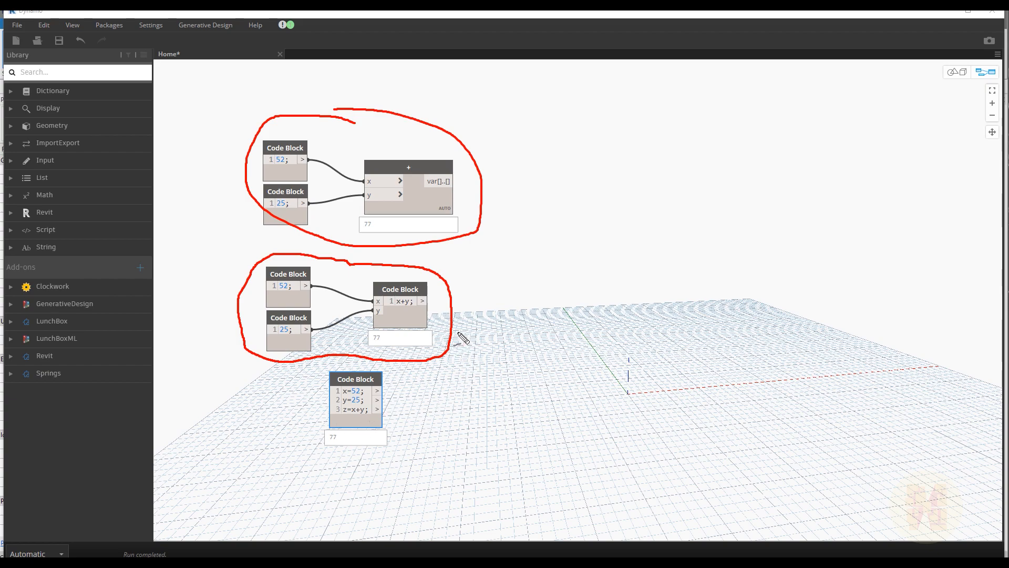
{"action": "left_click_drag", "start_coordinate": [458, 331], "coordinate": [419, 415]}
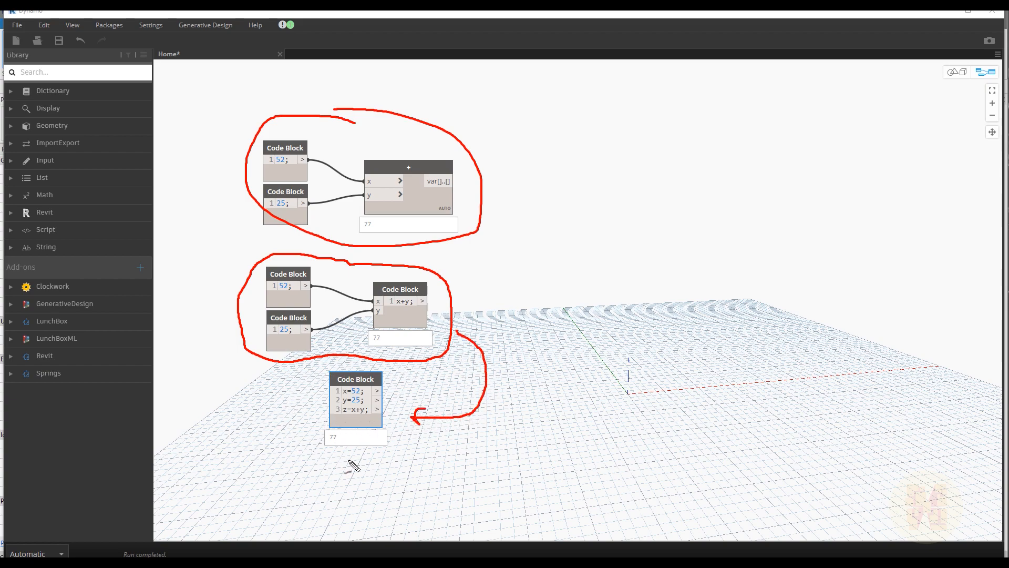
{"action": "mouse_move", "coordinate": [376, 455]}
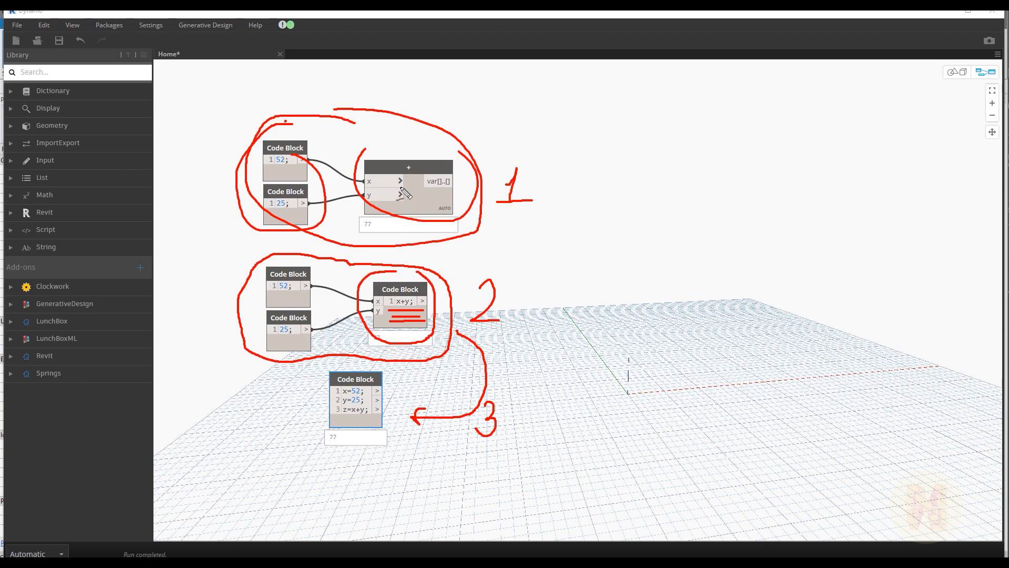
{"action": "mouse_move", "coordinate": [400, 180]}
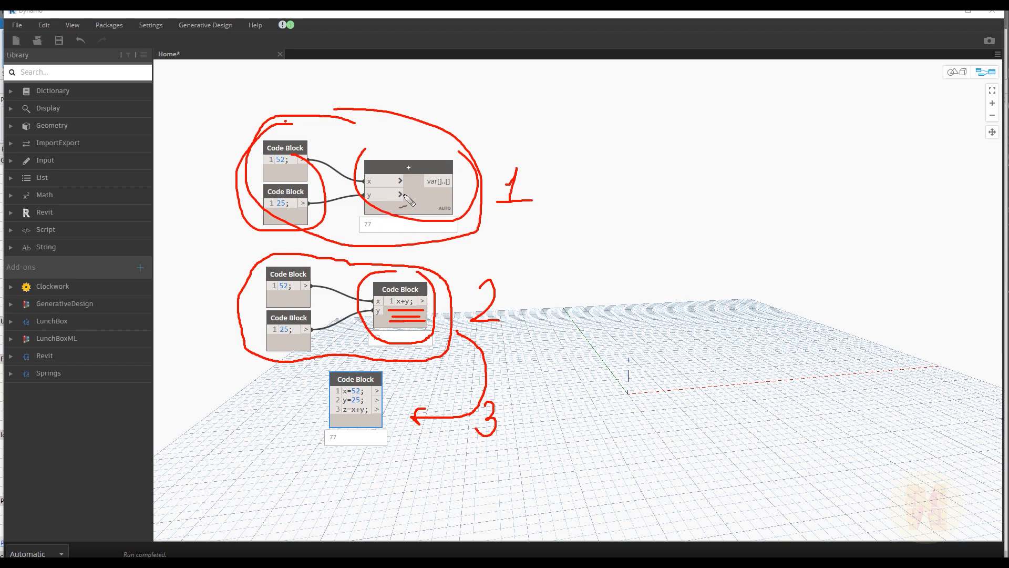
{"action": "mouse_move", "coordinate": [403, 297]}
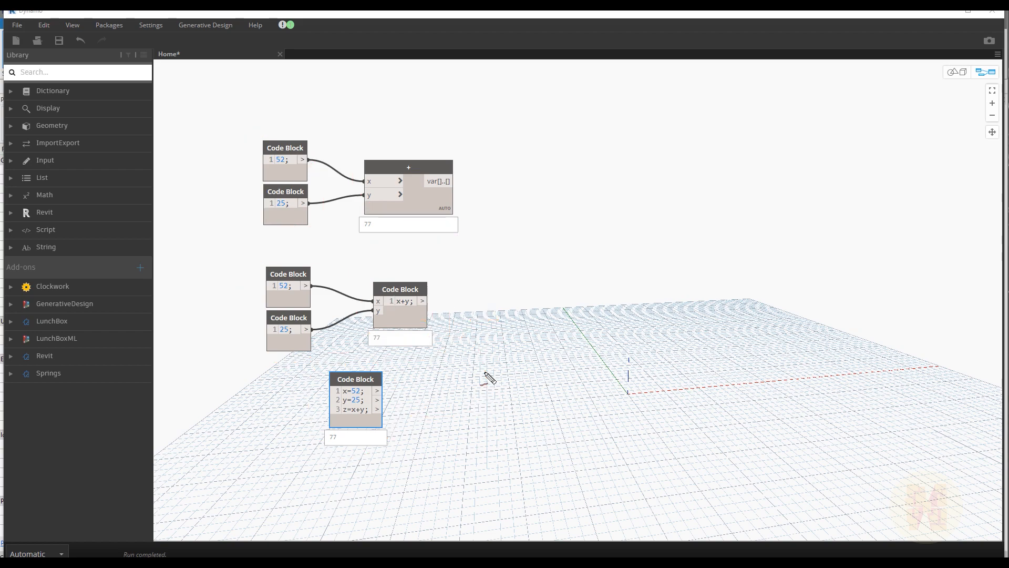
{"action": "mouse_move", "coordinate": [487, 353]}
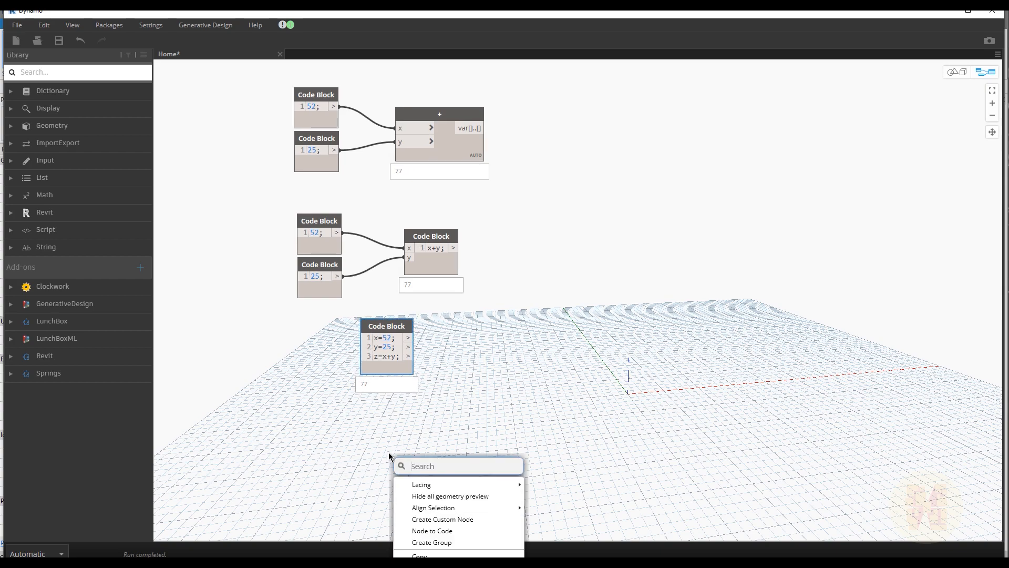
Add a Python Script node via search 'py' and place it right of the examples
{"action": "type", "text": "py"}
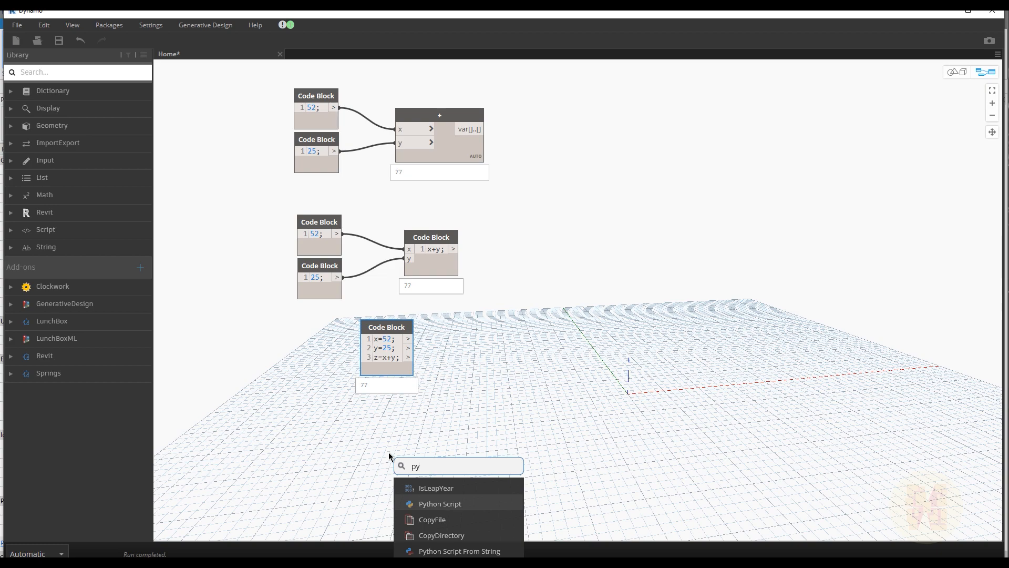
{"action": "left_click", "coordinate": [440, 504]}
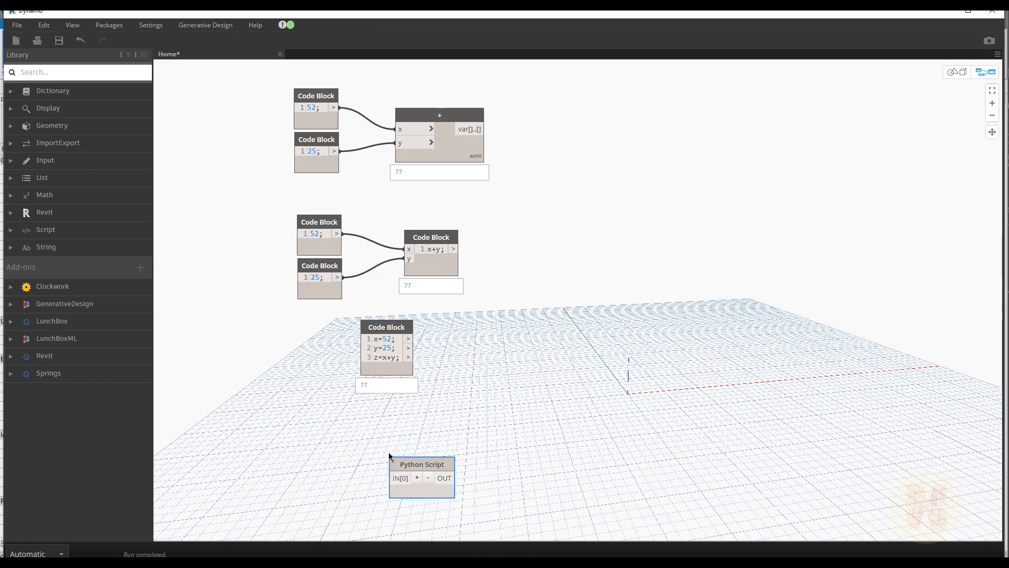
{"action": "left_click_drag", "start_coordinate": [423, 464], "coordinate": [685, 271]}
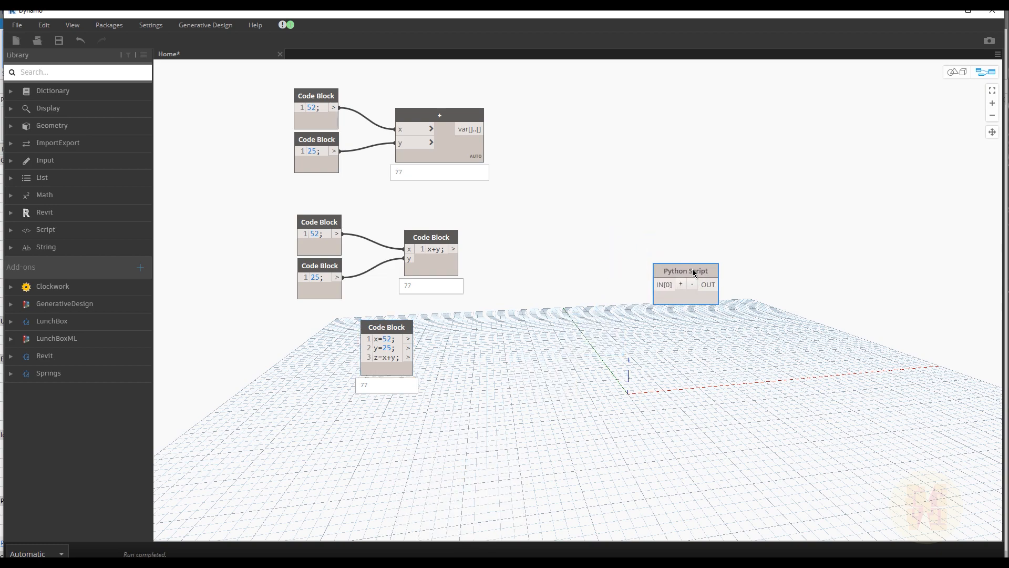
{"action": "left_click_drag", "start_coordinate": [685, 270], "coordinate": [701, 264]}
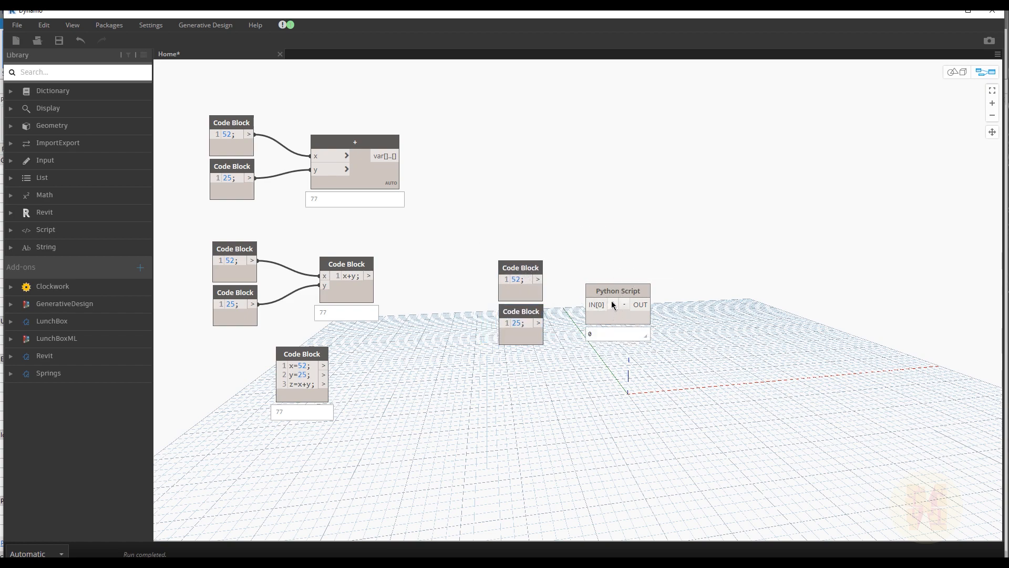
Add input IN[1] to the Python Script node and wire 52 and 25 into its inputs
{"action": "left_click", "coordinate": [611, 304]}
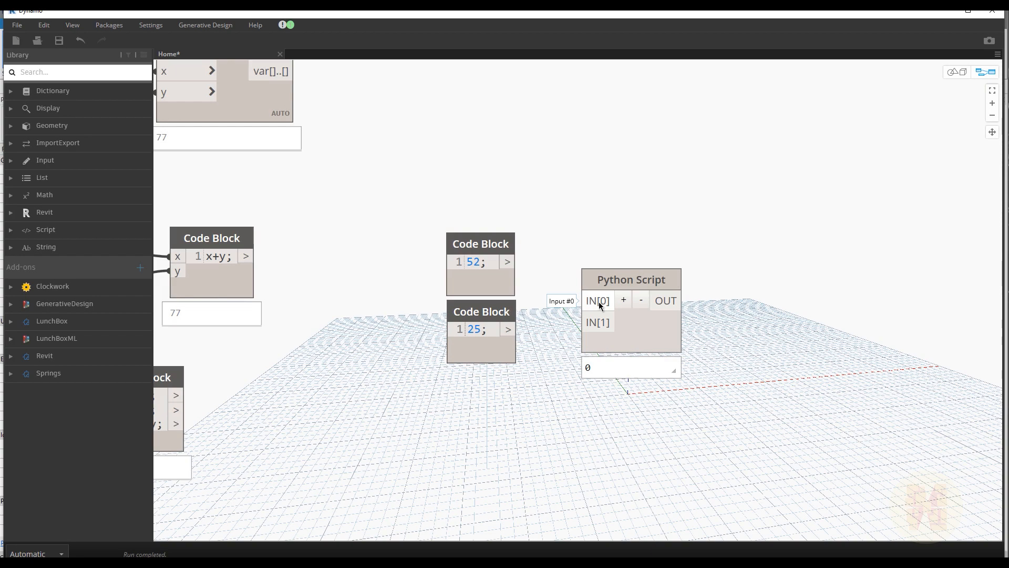
{"action": "mouse_move", "coordinate": [597, 321]}
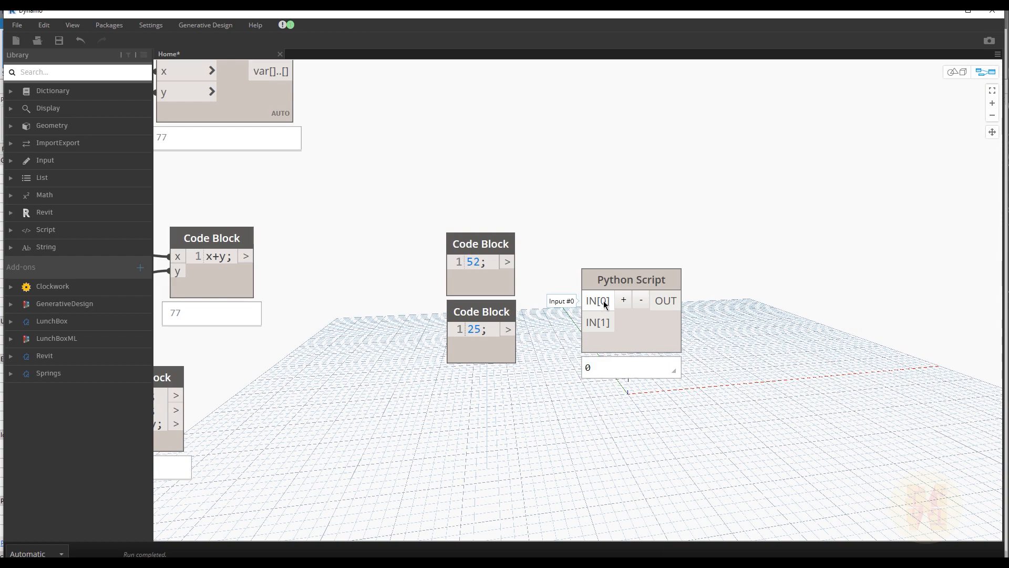
{"action": "mouse_move", "coordinate": [609, 276]}
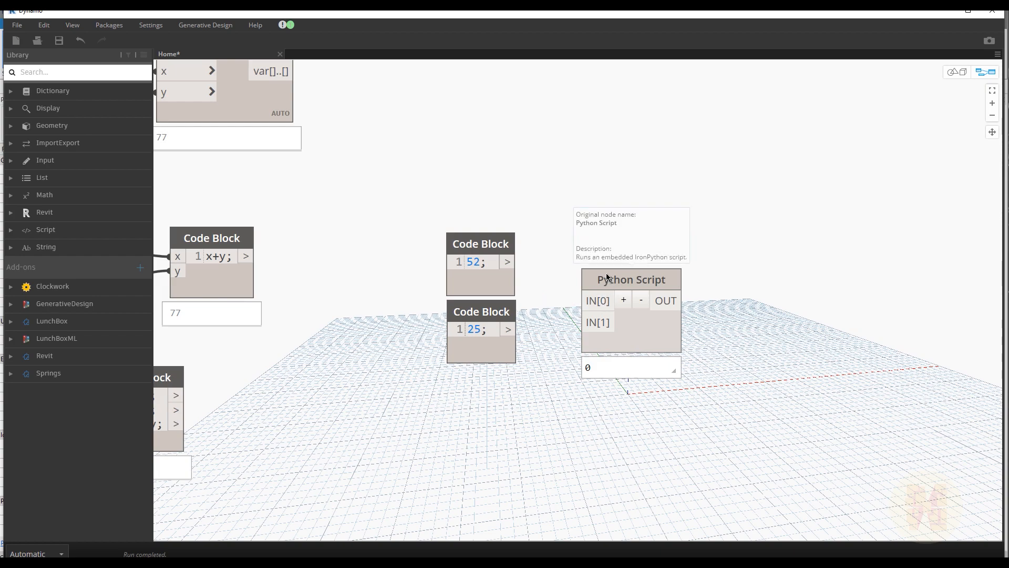
{"action": "left_click_drag", "start_coordinate": [508, 262], "coordinate": [588, 300]}
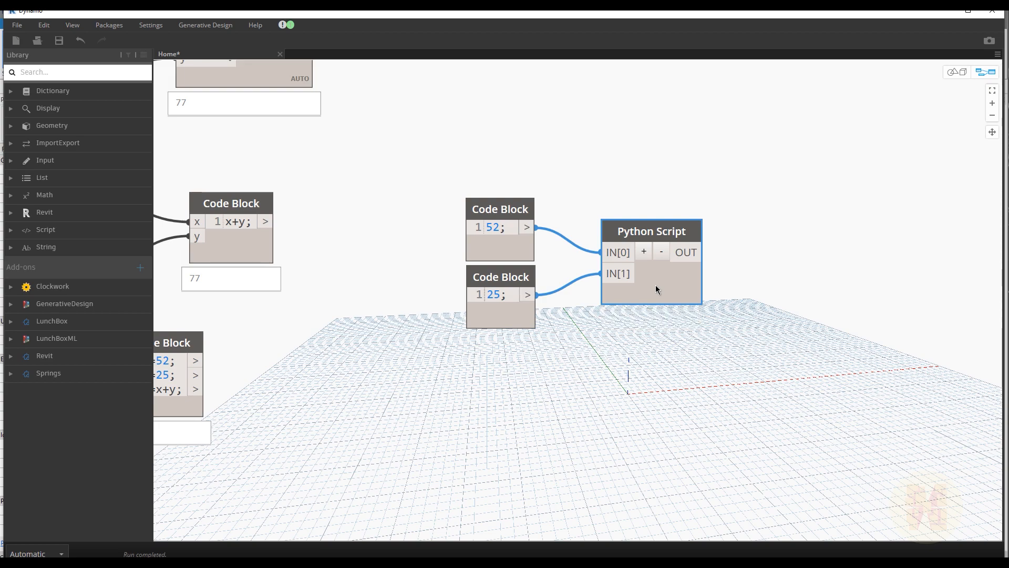
Open the Python Script editor and trim the template to imports, blank lines and OUT = 0
{"action": "double_click", "coordinate": [650, 231]}
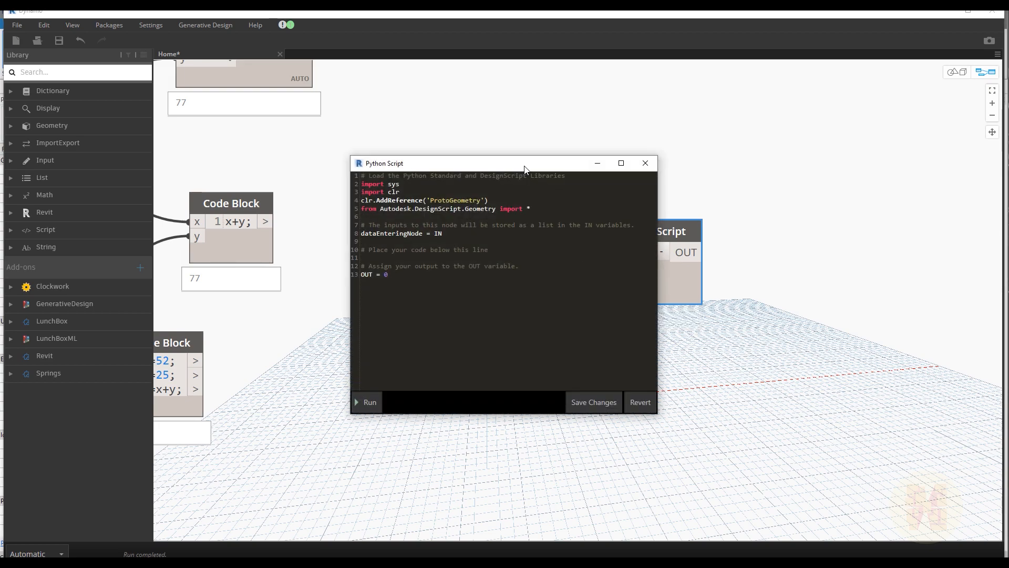
{"action": "left_click_drag", "start_coordinate": [525, 163], "coordinate": [684, 134]}
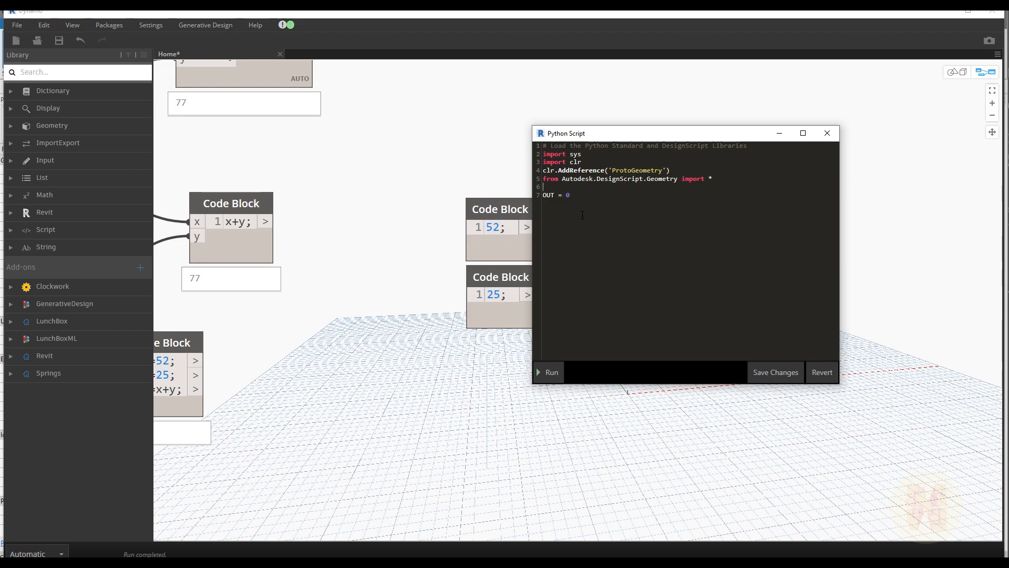
{"action": "key", "text": "enter"}
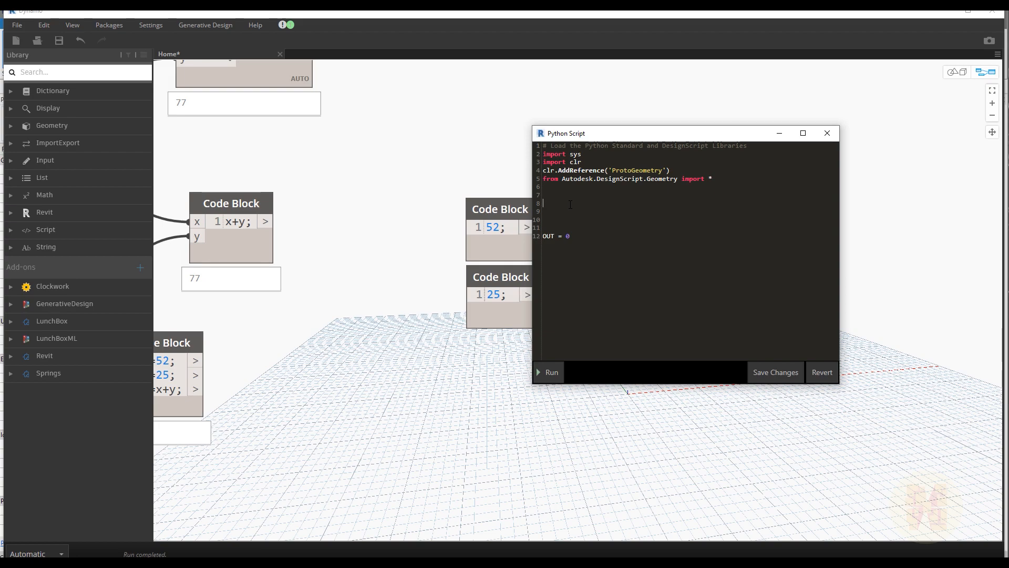
{"action": "mouse_move", "coordinate": [601, 127]}
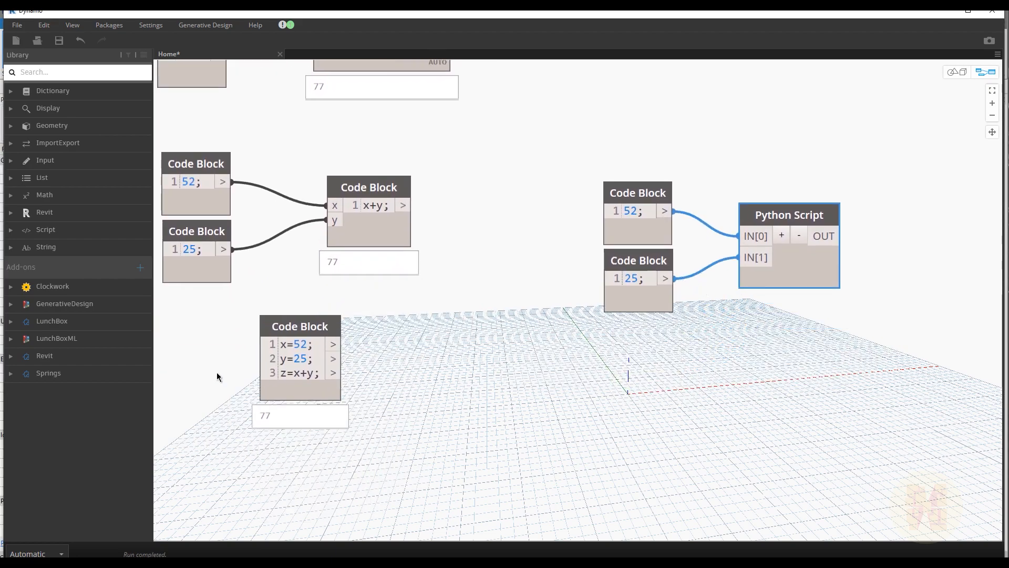
{"action": "double_click", "coordinate": [788, 214]}
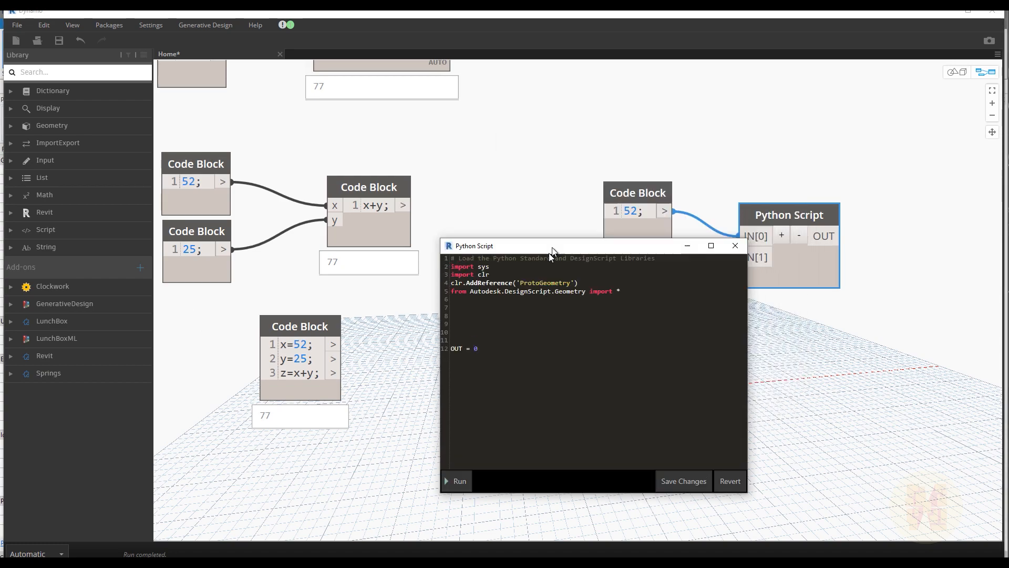
{"action": "left_click_drag", "start_coordinate": [554, 244], "coordinate": [610, 212]}
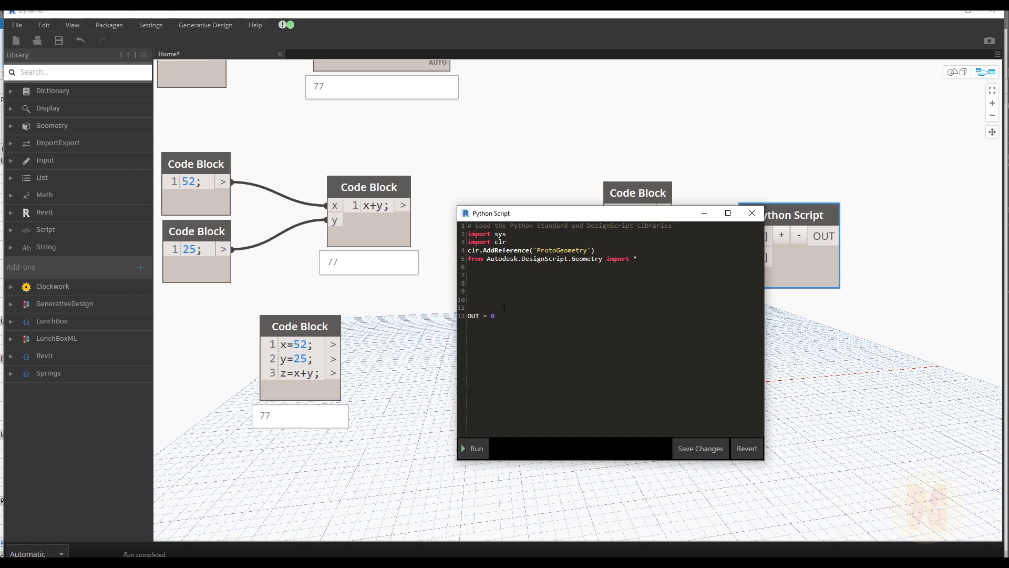
Write x=IN[0] in the Python script to read the first input
{"action": "type", "text": "x"}
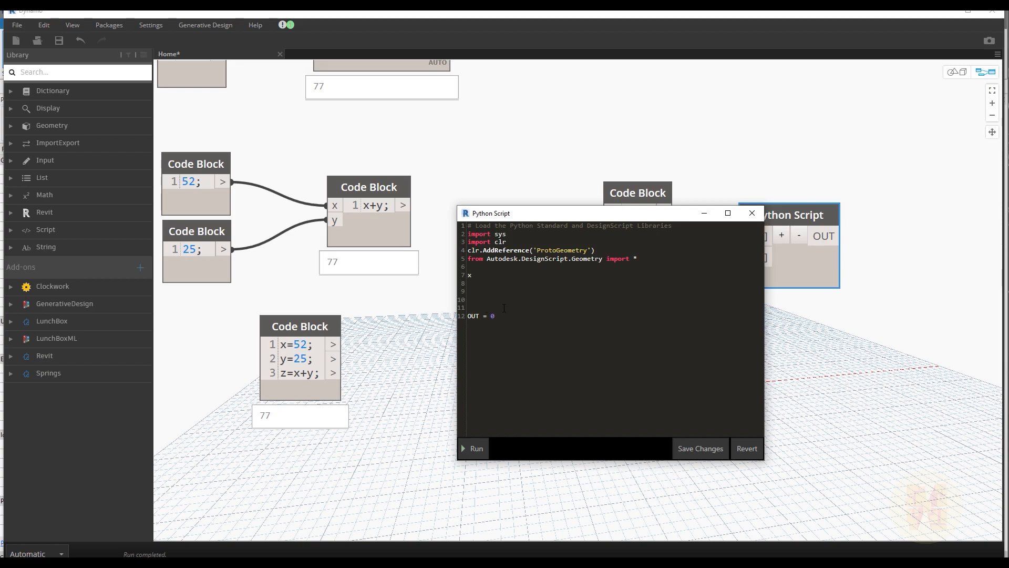
{"action": "type", "text": "="}
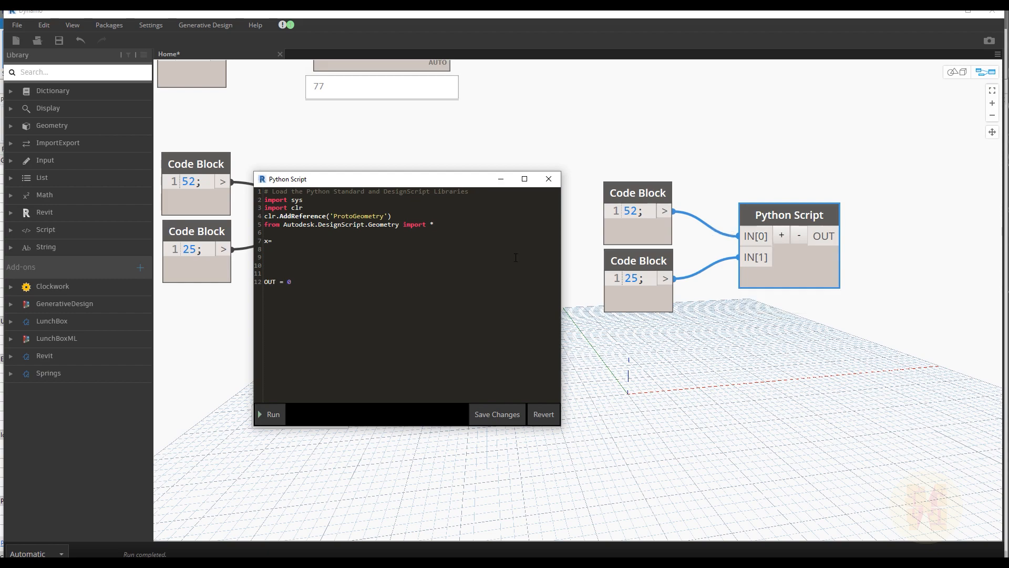
{"action": "type", "text": "I"}
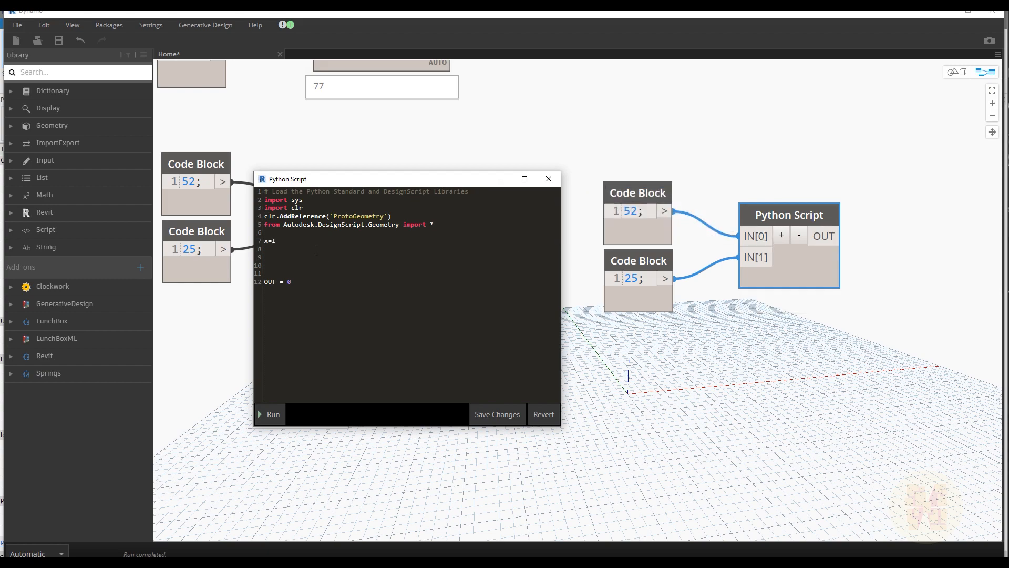
{"action": "type", "text": "NP["}
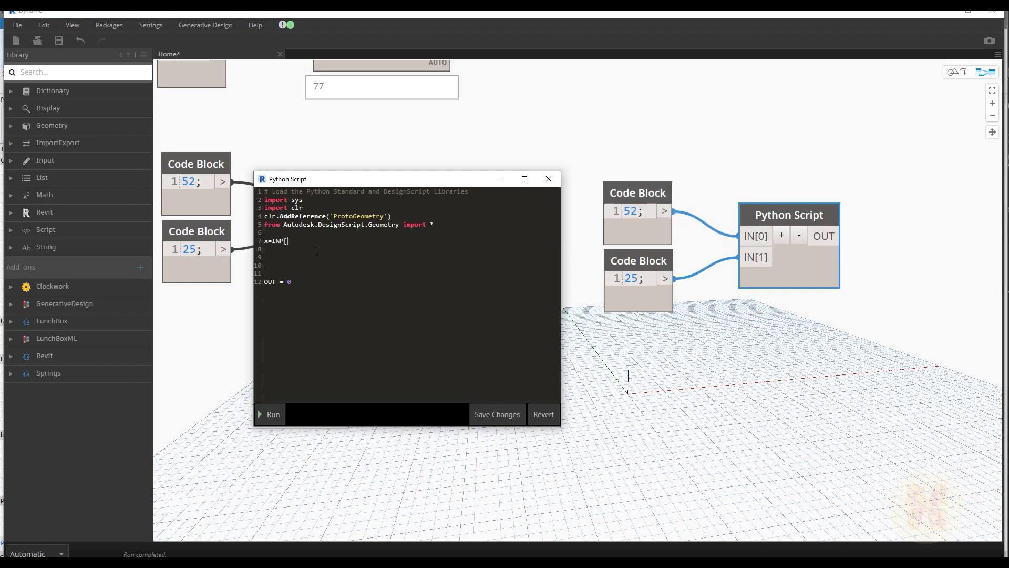
{"action": "key", "text": "BackSpace"}
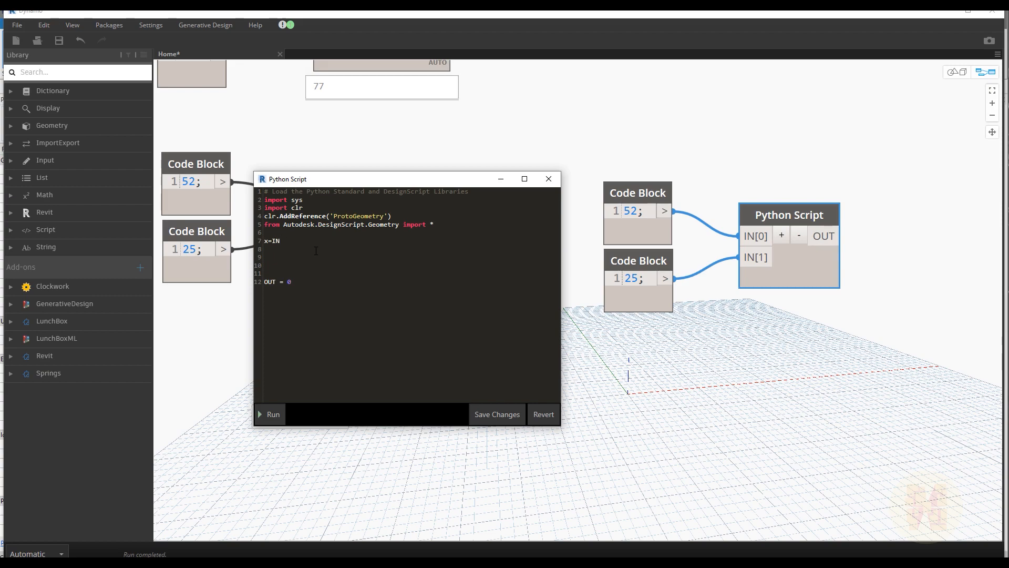
{"action": "type", "text": "[]"}
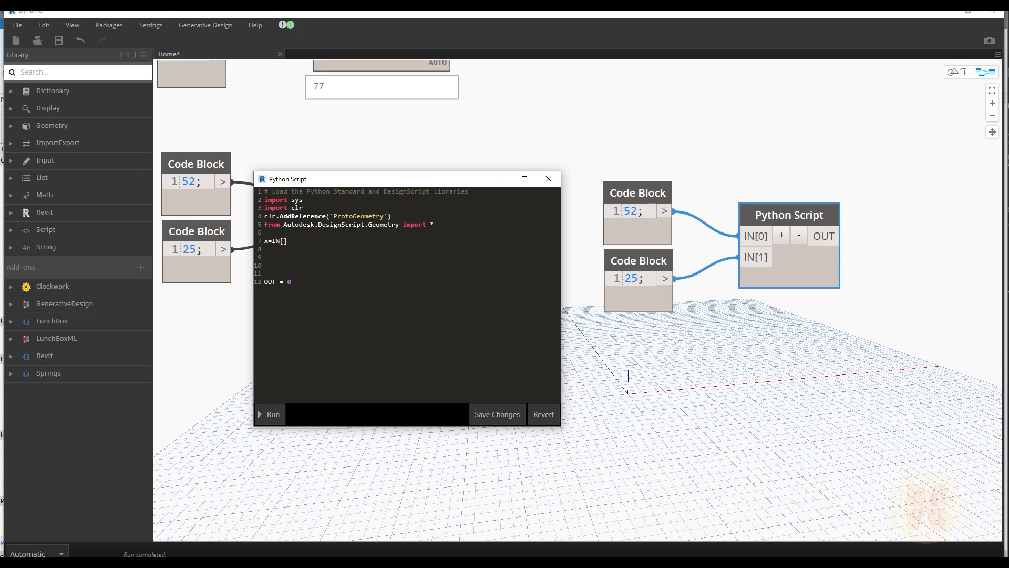
{"action": "type", "text": "0"}
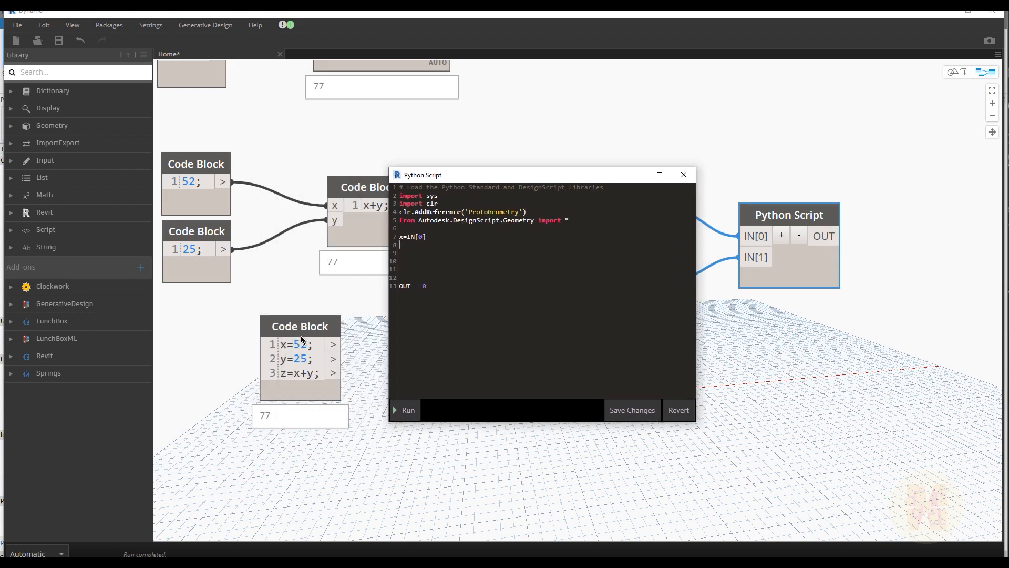
{"action": "left_click_drag", "start_coordinate": [541, 175], "coordinate": [449, 171]}
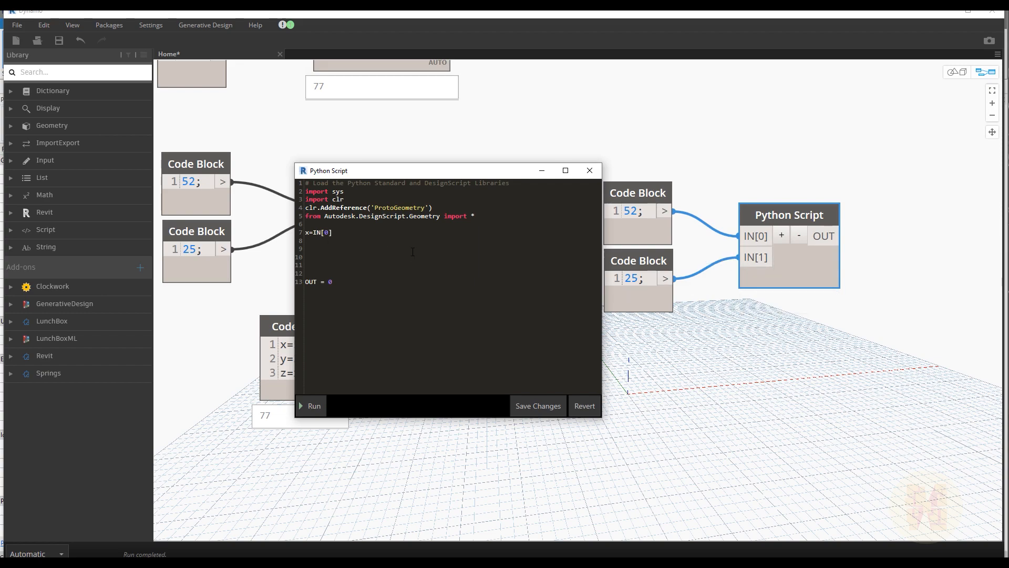
Add y=IN[1] and z=x+y to the script and save the changes
{"action": "type", "text": "y"}
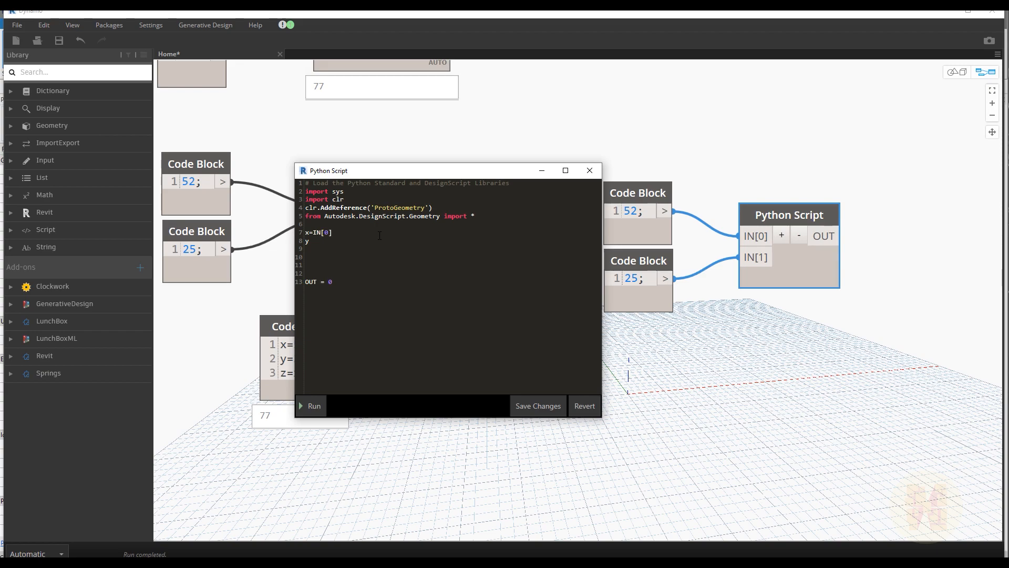
{"action": "type", "text": "="}
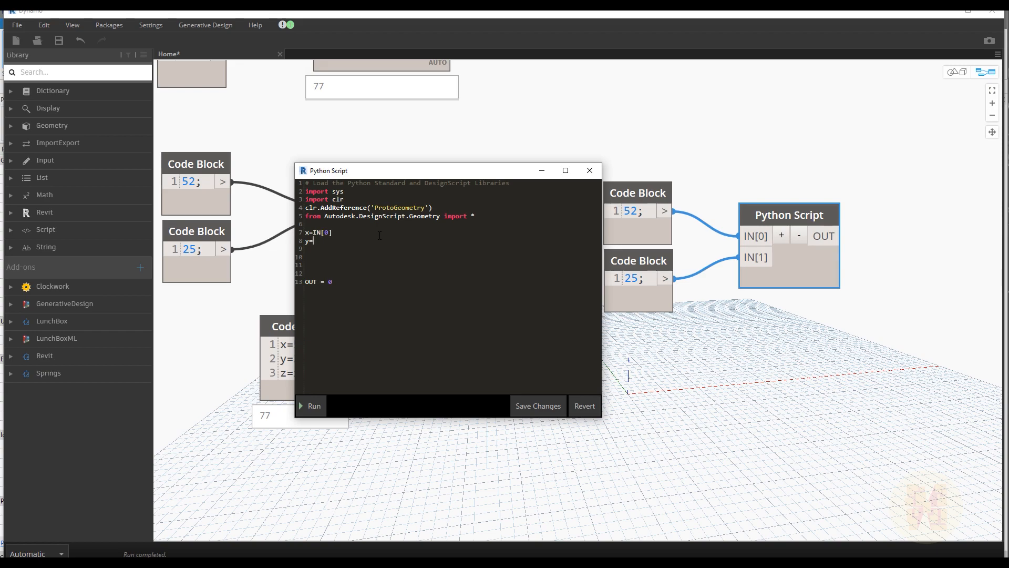
{"action": "type", "text": "IN[]"}
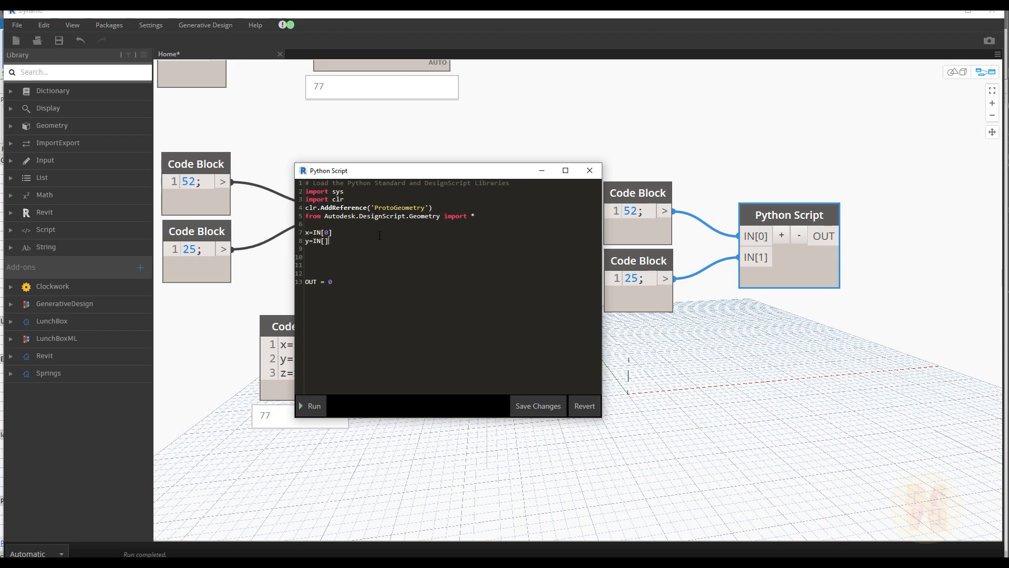
{"action": "type", "text": "1"}
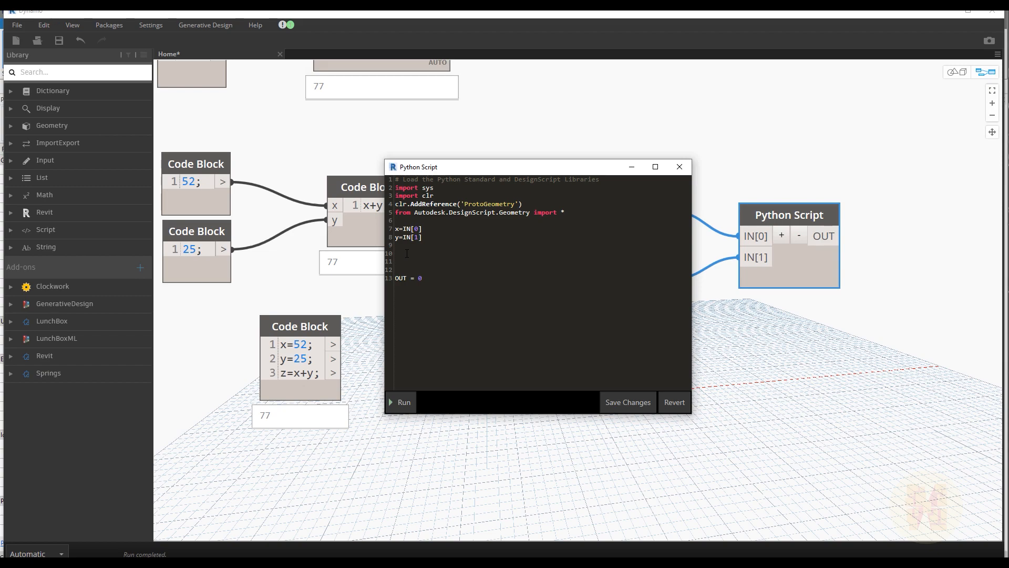
{"action": "type", "text": "z"}
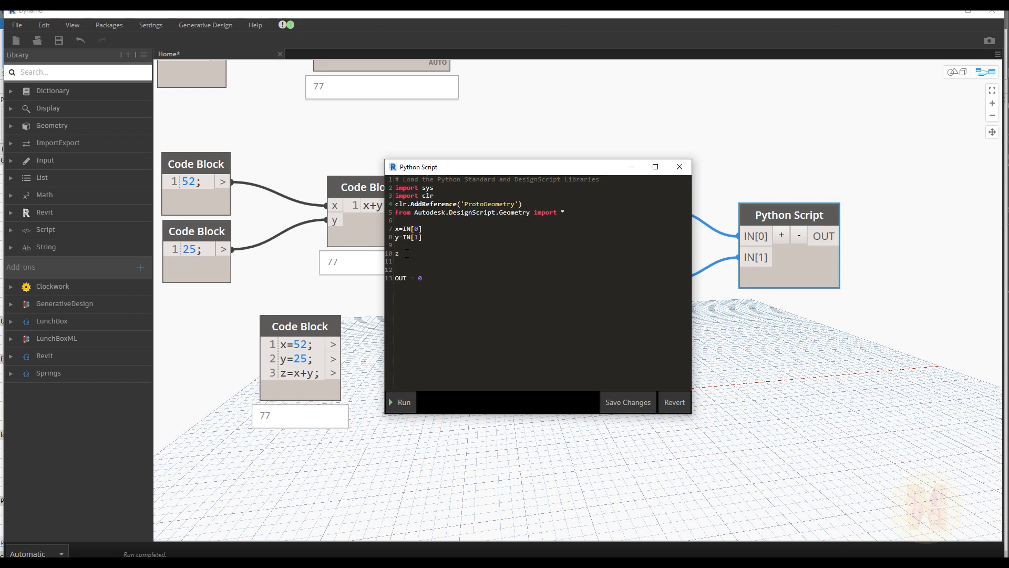
{"action": "type", "text": "=x"}
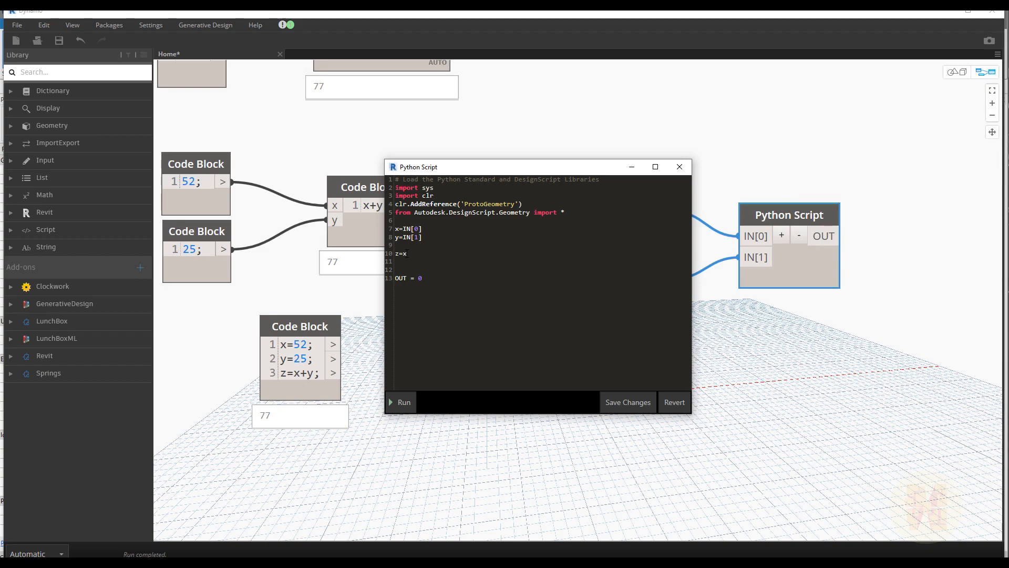
{"action": "type", "text": "+y"}
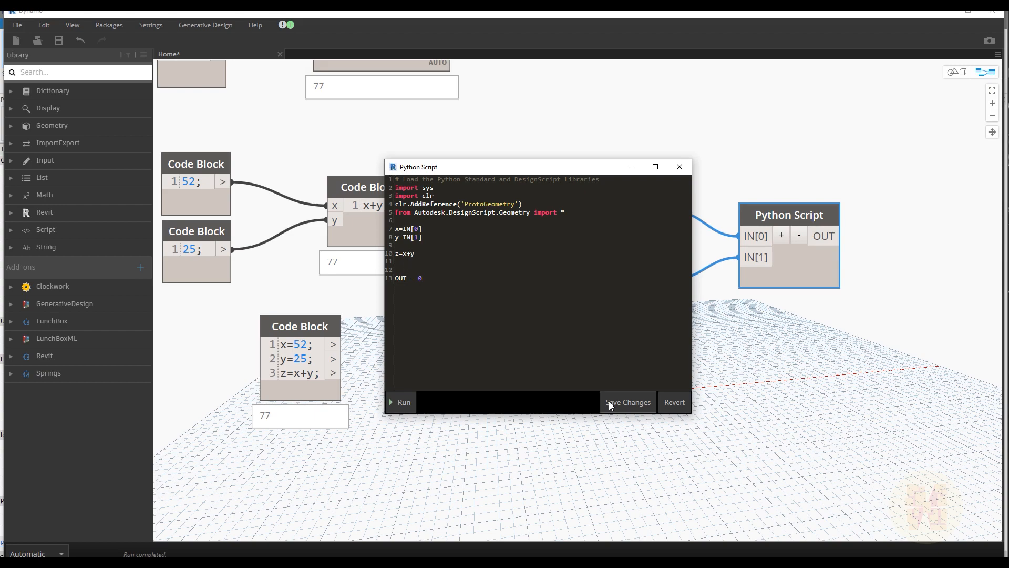
{"action": "left_click", "coordinate": [626, 402]}
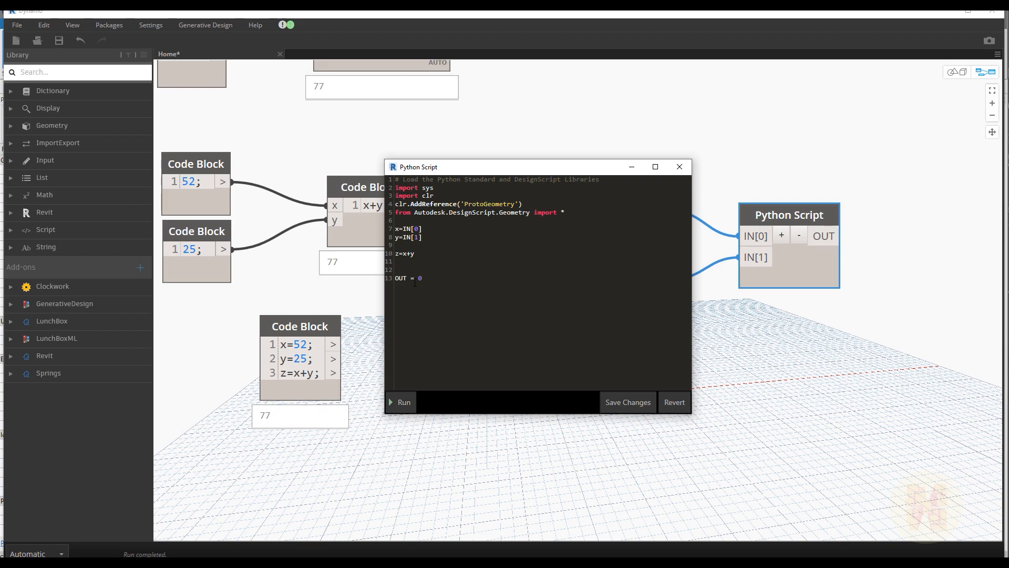
Change the output line to OUT = z so the node returns 77, then review and close the editor
{"action": "double_click", "coordinate": [399, 253]}
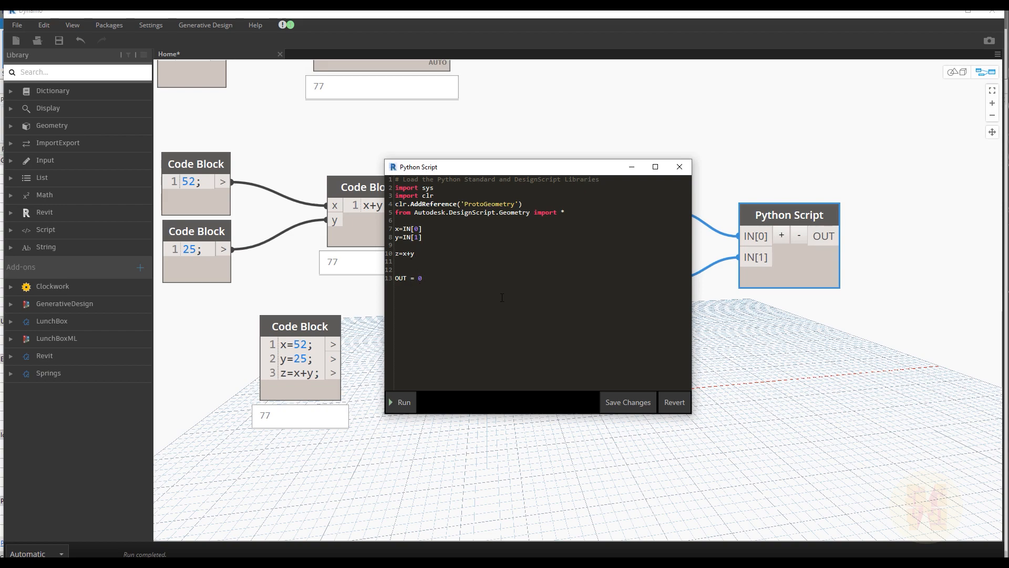
{"action": "type", "text": "z"}
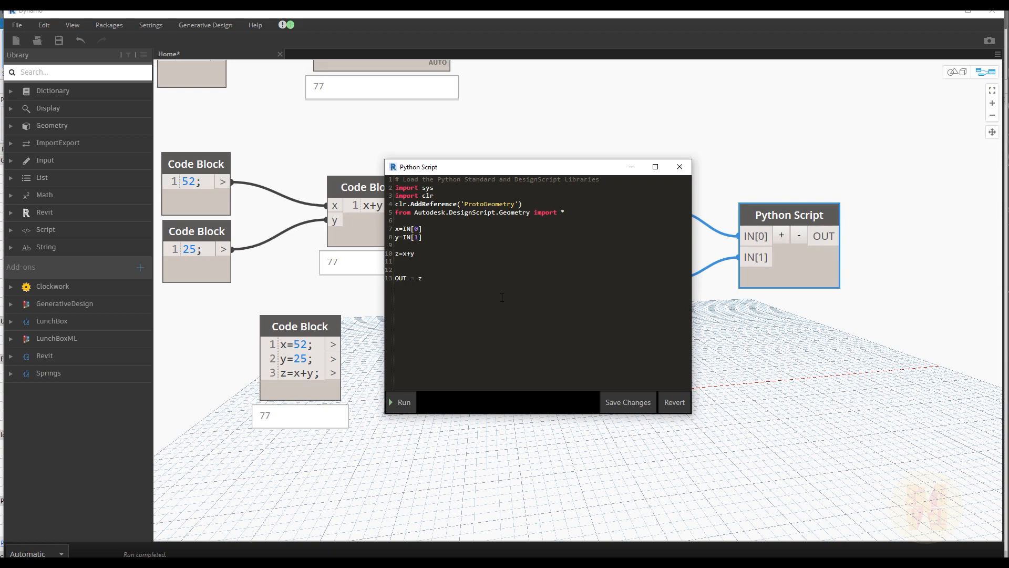
{"action": "left_click", "coordinate": [678, 167]}
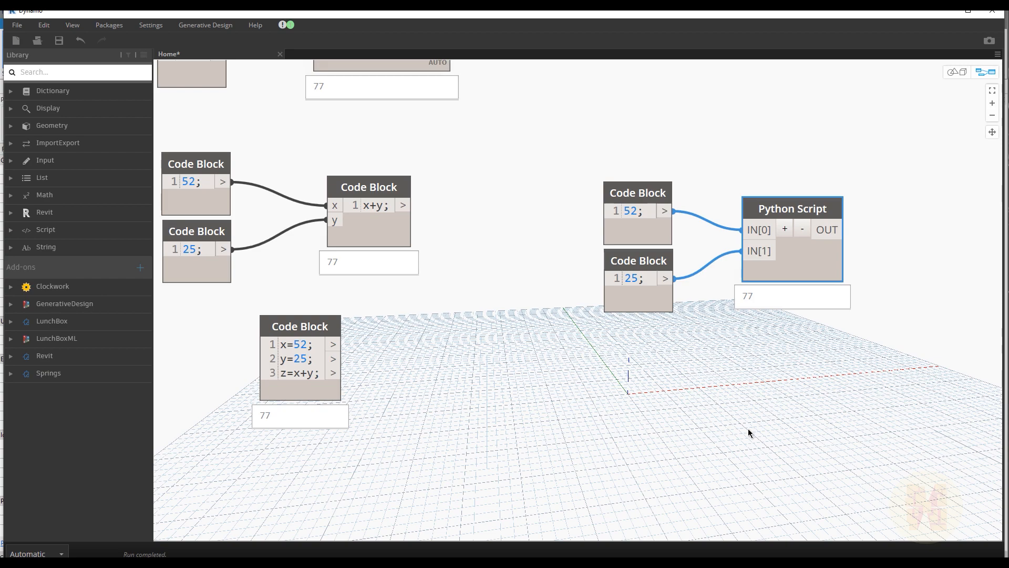
{"action": "double_click", "coordinate": [792, 209]}
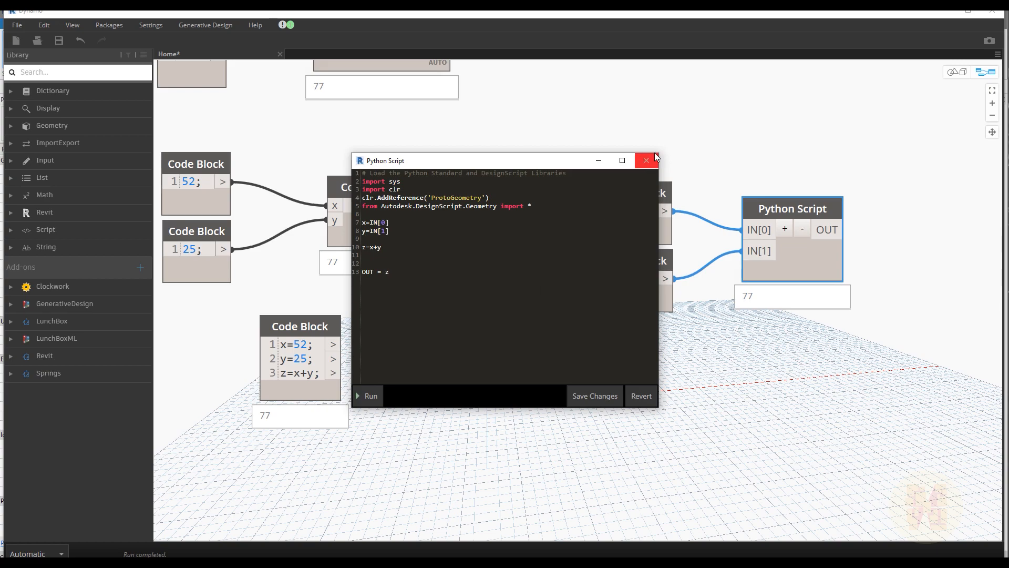
{"action": "left_click", "coordinate": [646, 160]}
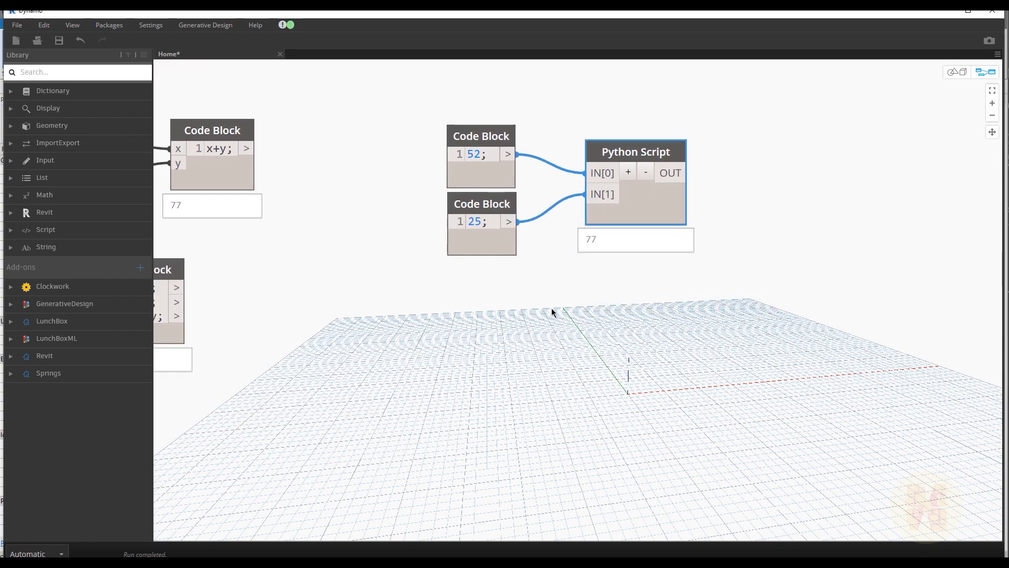
{"action": "mouse_move", "coordinate": [651, 111]}
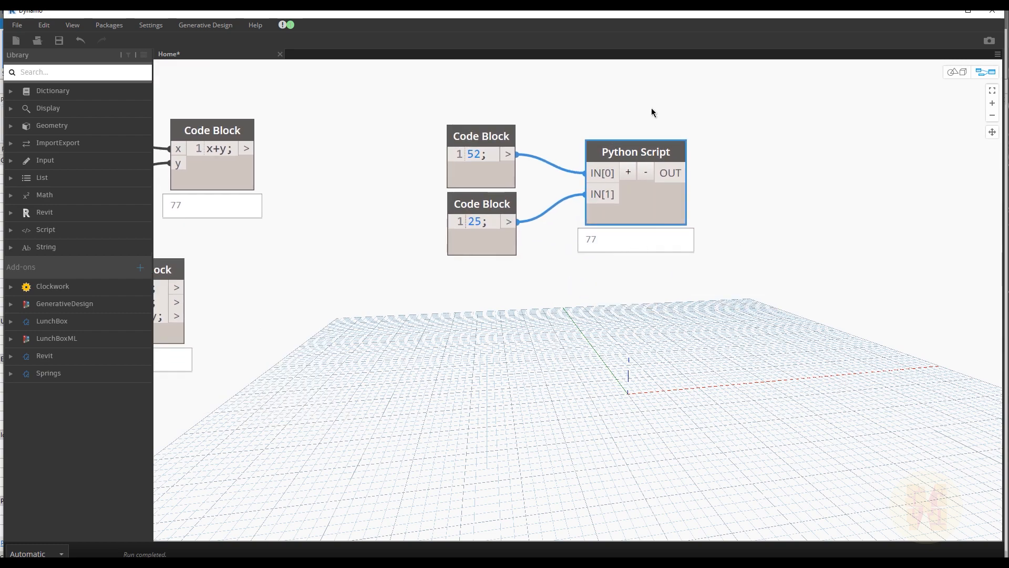
Duplicate the two Code Blocks and Python Script node below the original sum graph
{"action": "left_click_drag", "start_coordinate": [635, 181], "coordinate": [906, 230]}
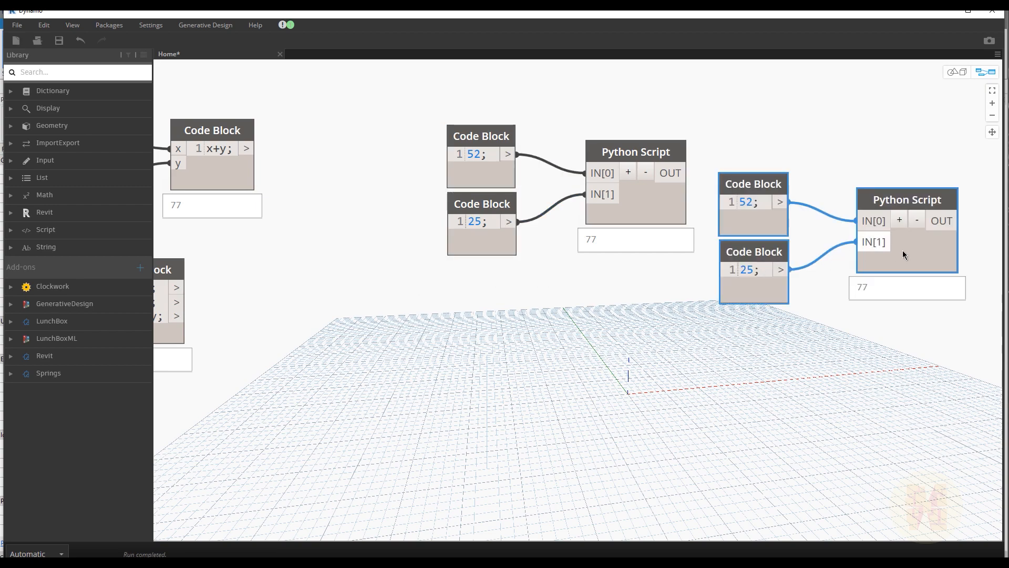
{"action": "left_click_drag", "start_coordinate": [900, 252], "coordinate": [650, 376]}
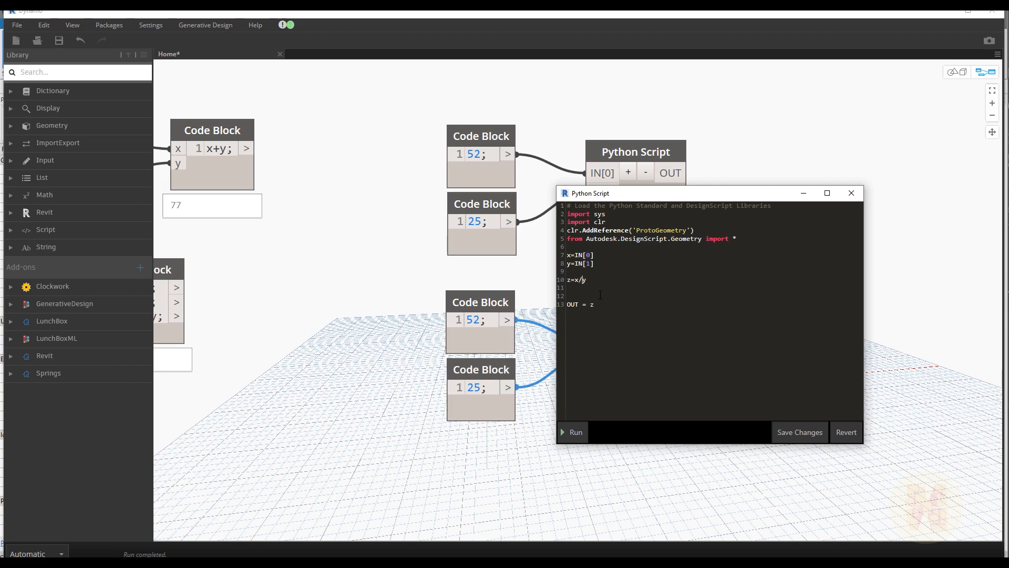
{"action": "left_click", "coordinate": [851, 193]}
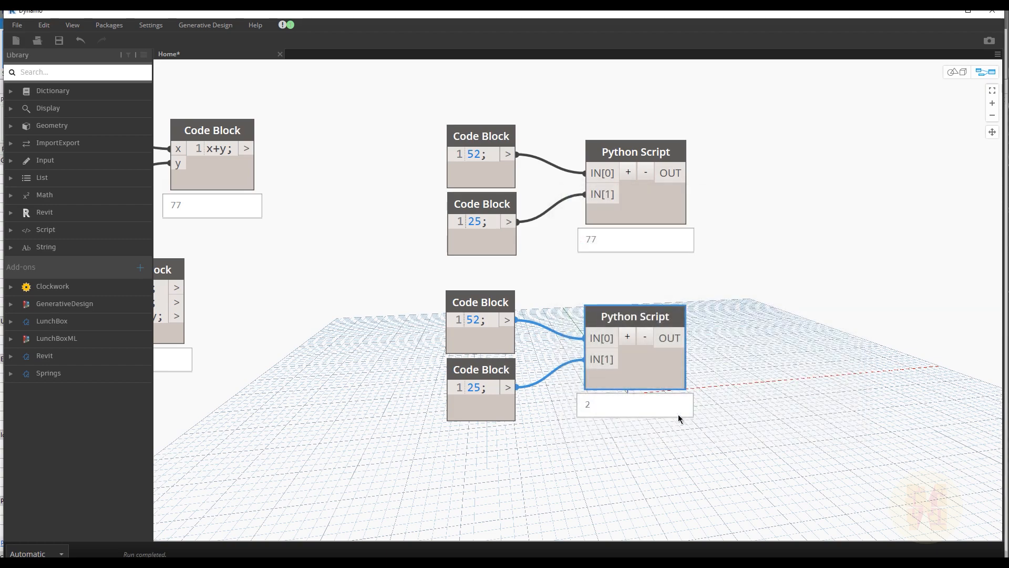
{"action": "mouse_move", "coordinate": [622, 433]}
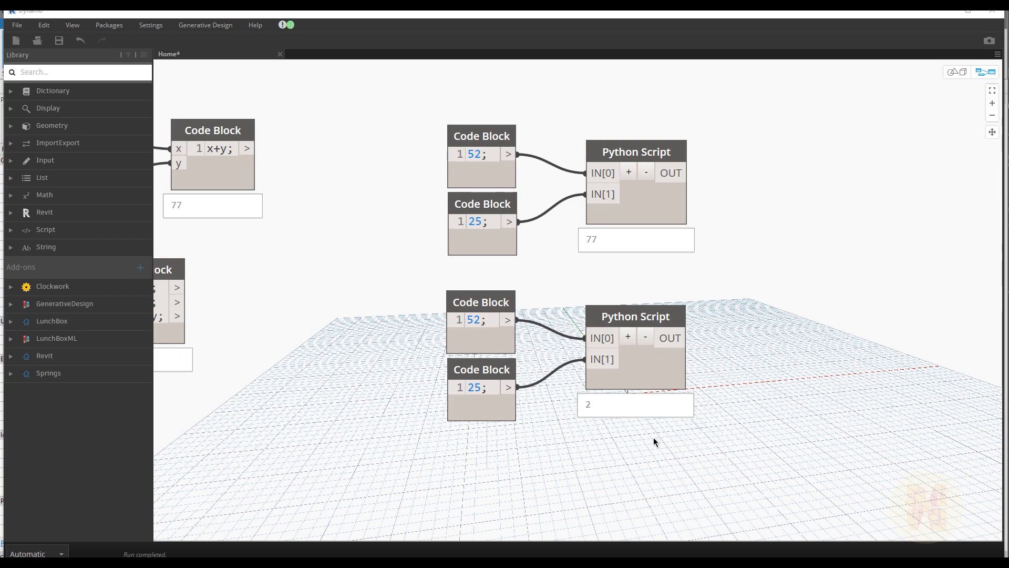
{"action": "mouse_move", "coordinate": [521, 453]}
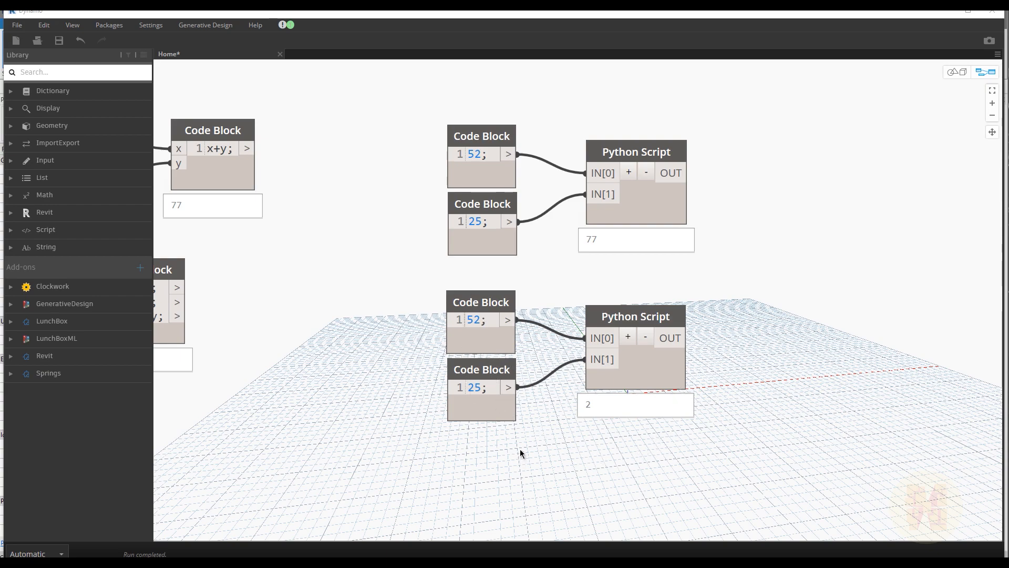
{"action": "mouse_move", "coordinate": [526, 418]}
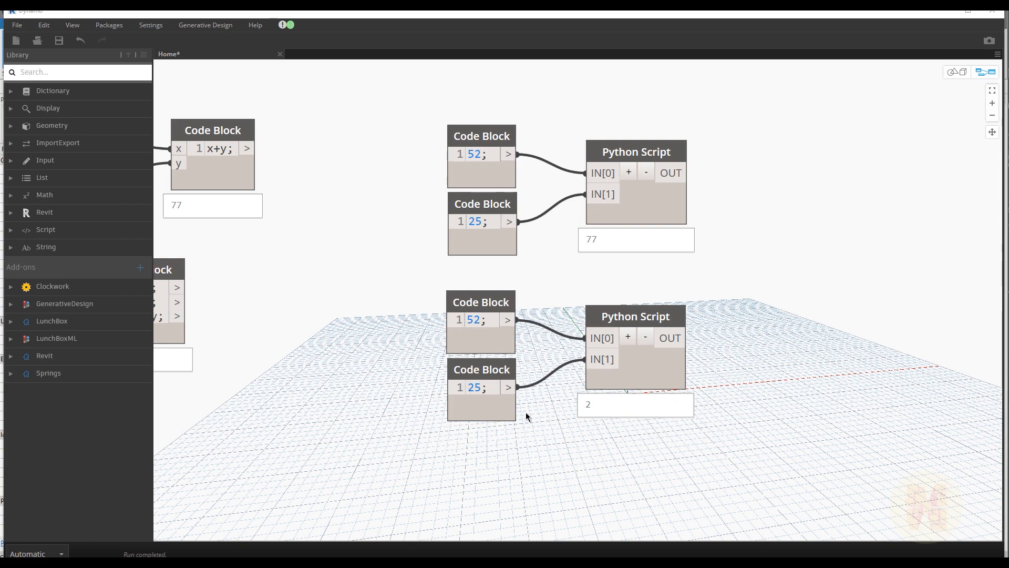
Edit the copy to z=x/y with x=float(IN[0]) and OUT=int(z), giving result 2
{"action": "double_click", "coordinate": [634, 317]}
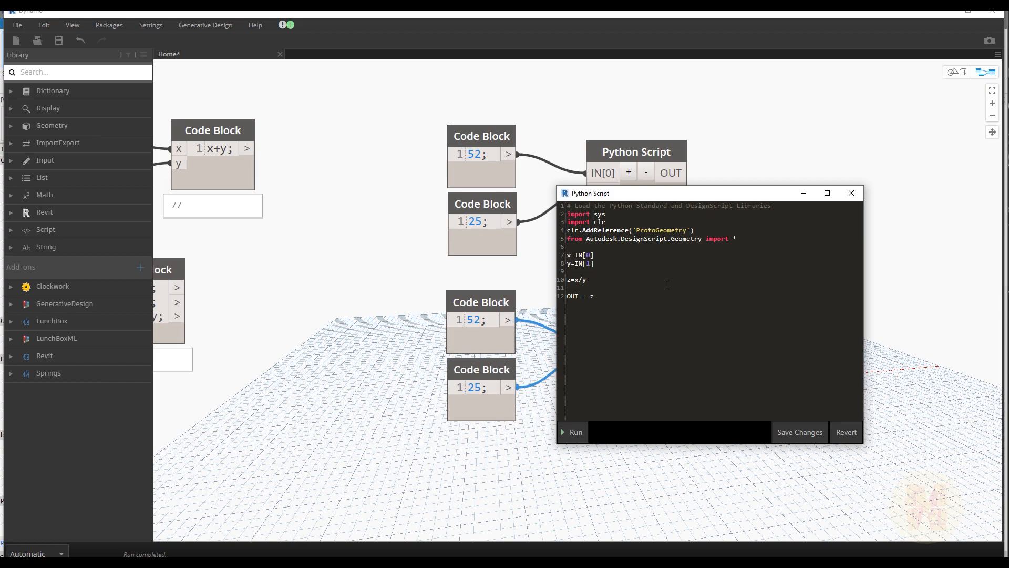
{"action": "type", "text": "float"}
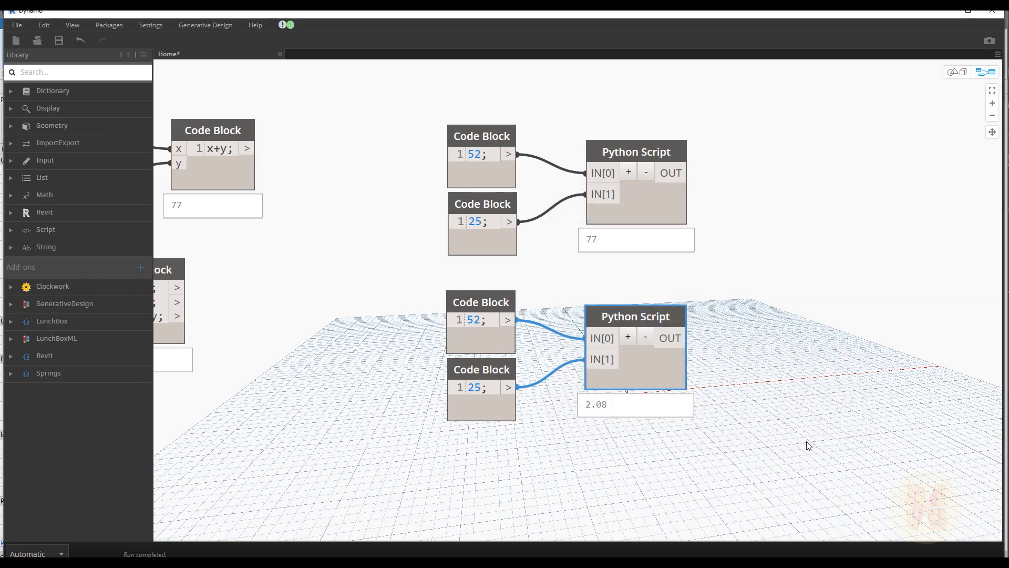
{"action": "mouse_move", "coordinate": [634, 463]}
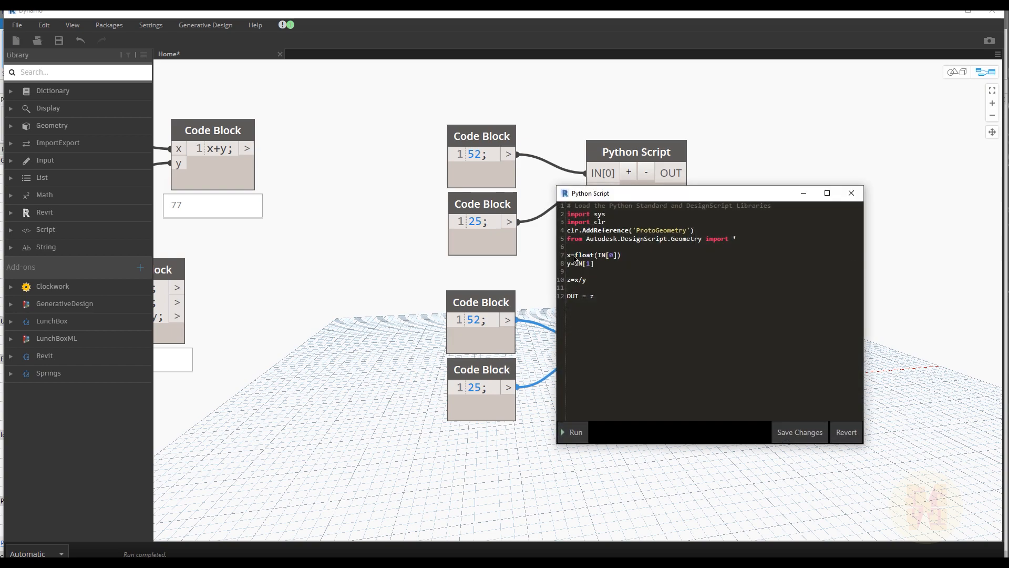
{"action": "double_click", "coordinate": [582, 254]}
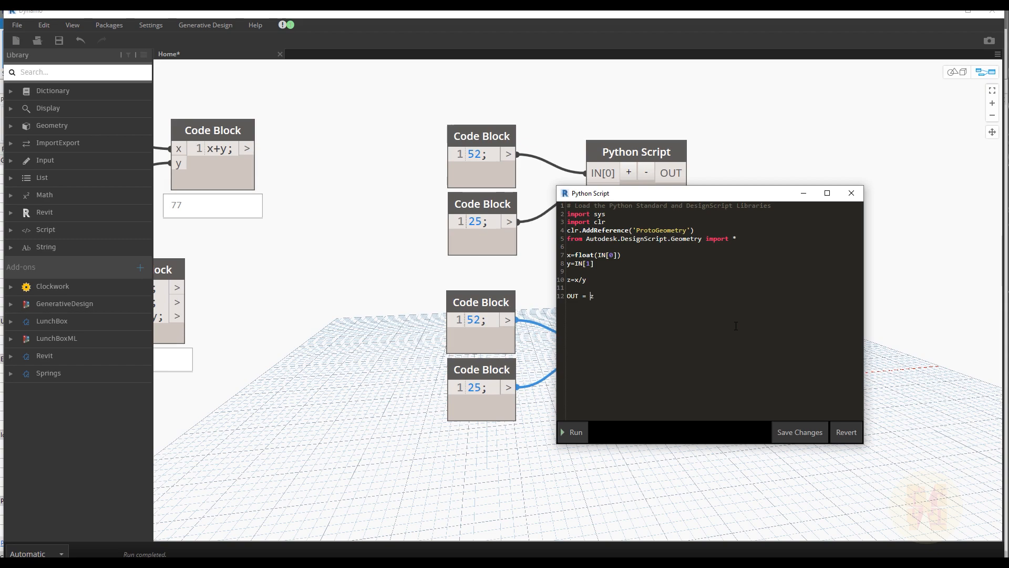
{"action": "type", "text": "int"}
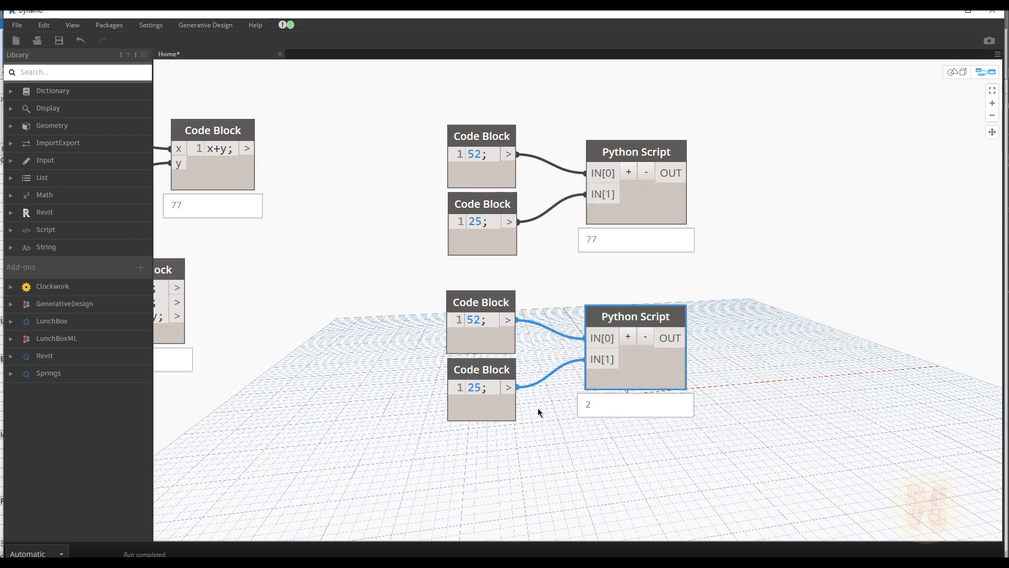
Set OUT = int(z),z and save so the node outputs the list 2 and 2.08
{"action": "double_click", "coordinate": [634, 348]}
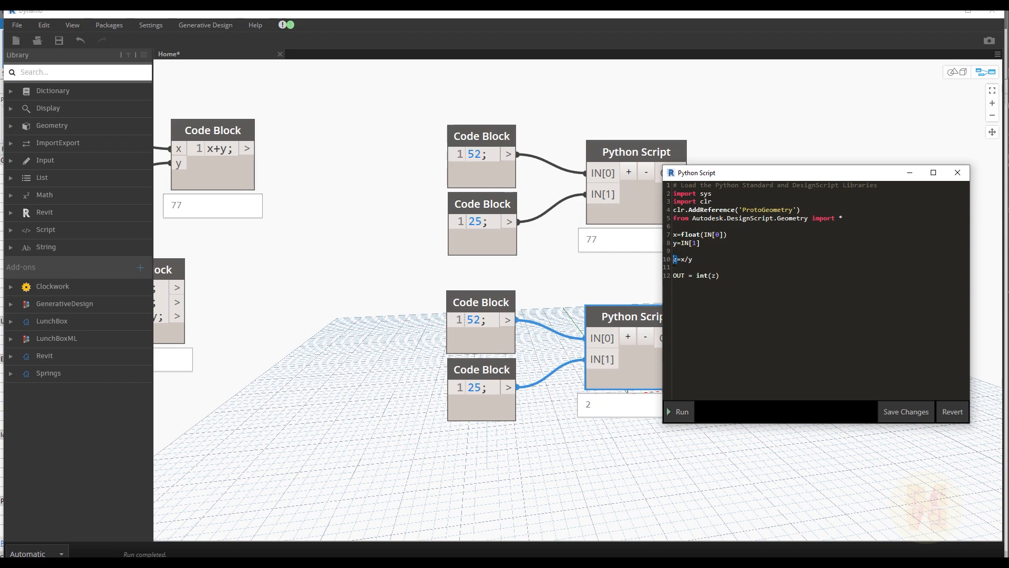
{"action": "double_click", "coordinate": [706, 276]}
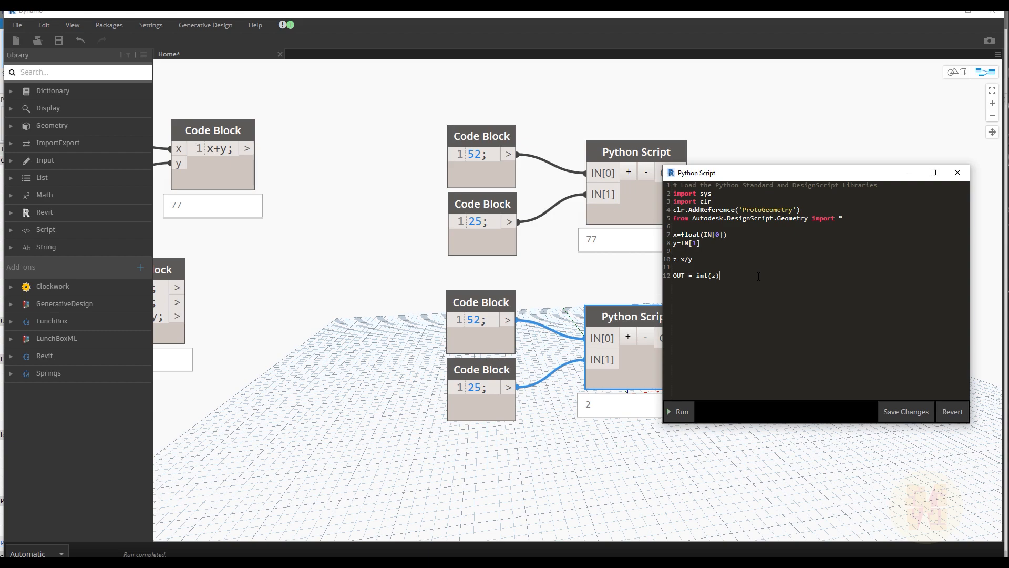
{"action": "mouse_move", "coordinate": [925, 217]}
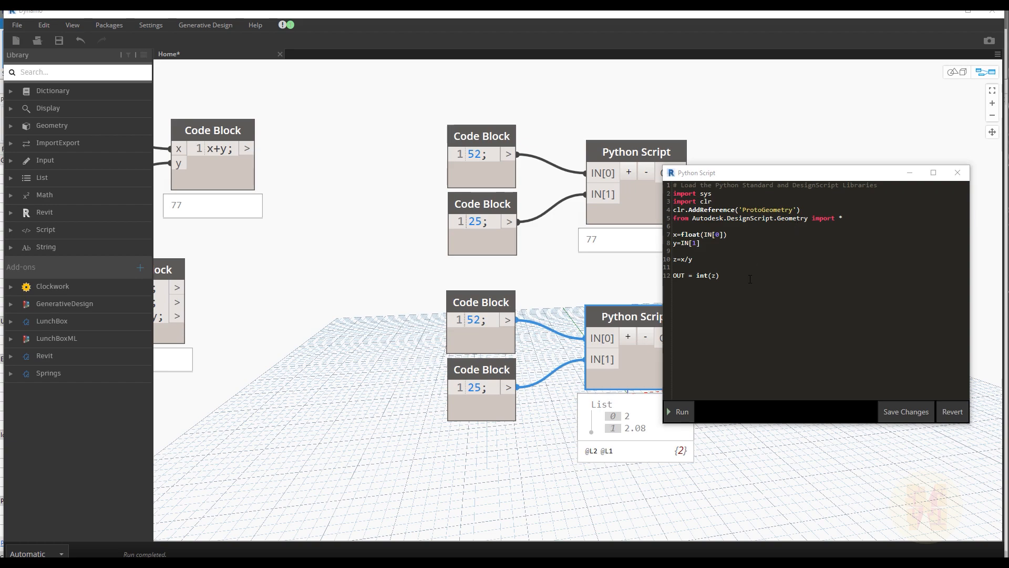
{"action": "type", "text": ","}
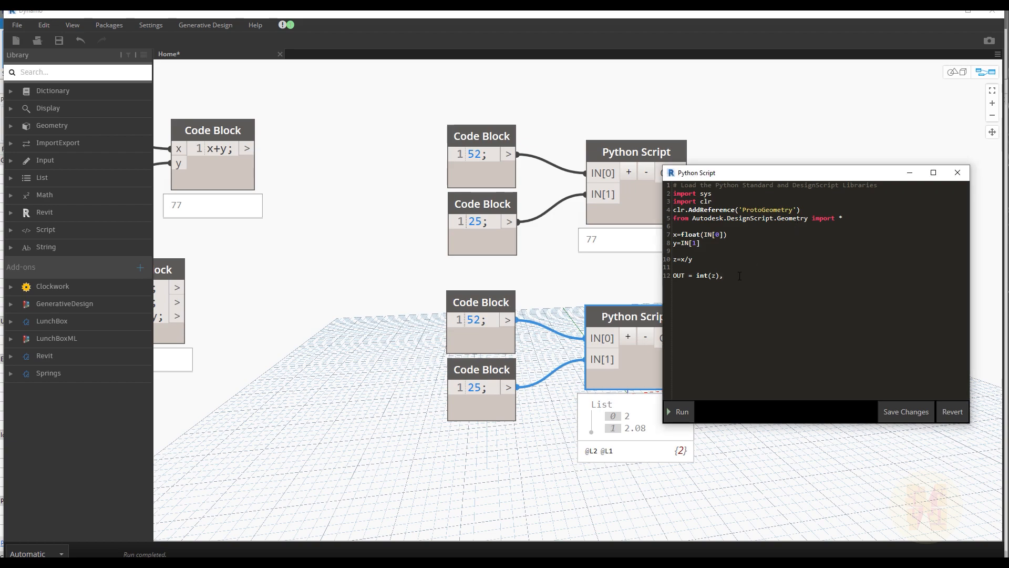
{"action": "type", "text": "z"}
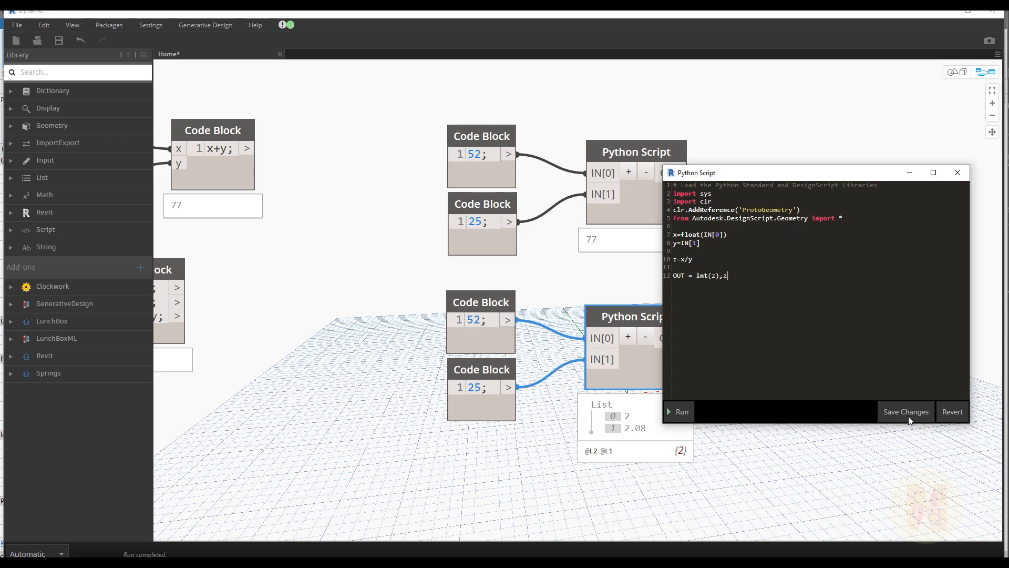
{"action": "left_click", "coordinate": [905, 411]}
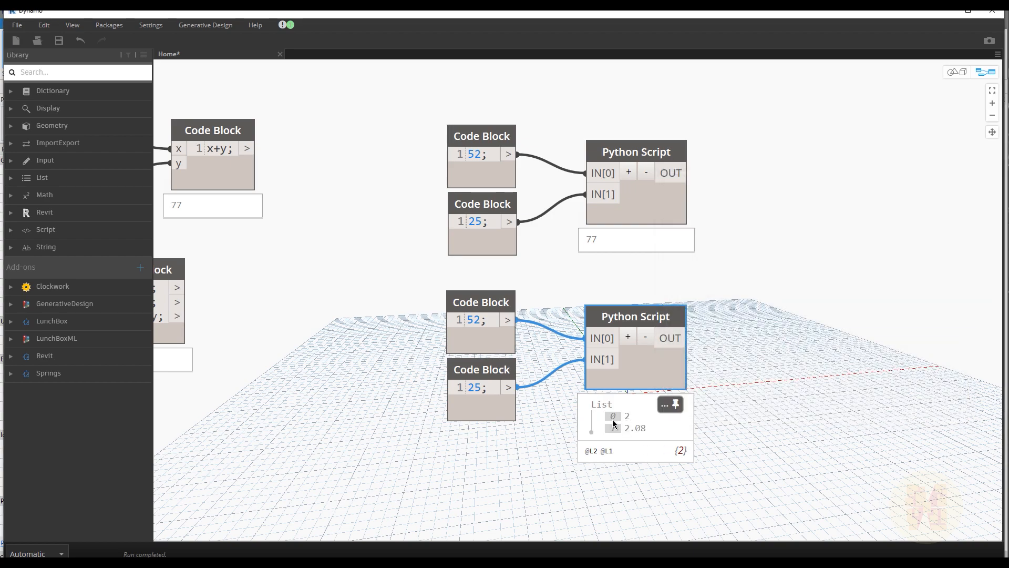
{"action": "mouse_move", "coordinate": [628, 419]}
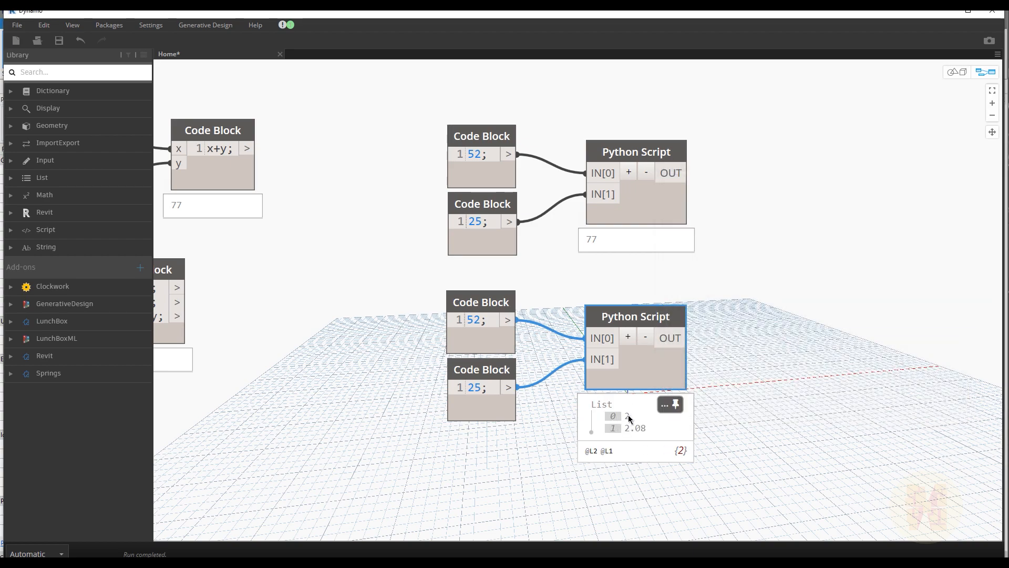
{"action": "mouse_move", "coordinate": [623, 432]}
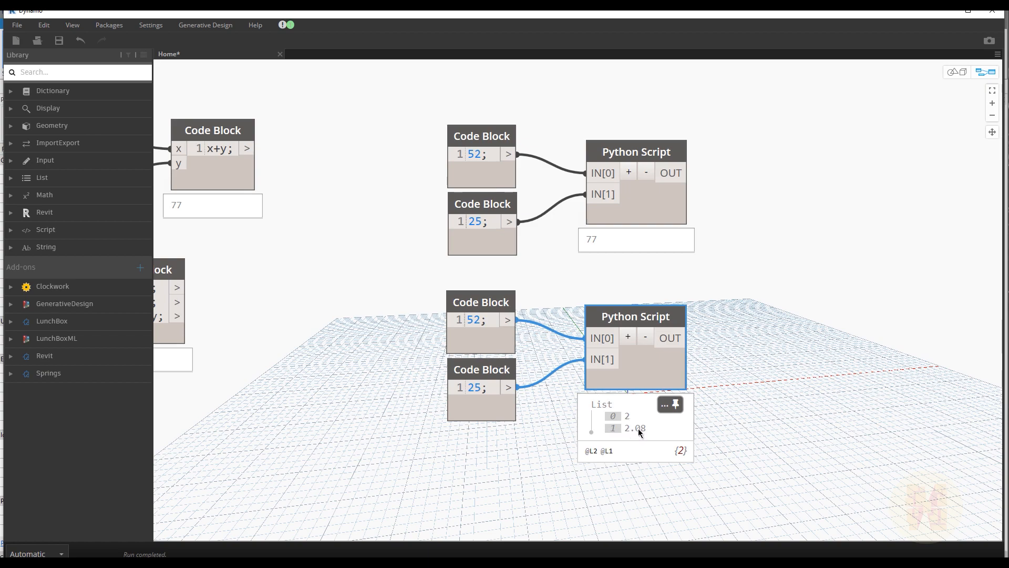
Append float(z) and str(z+z) to OUT so the list reads 2, 2.08, 2.08, 4.16
{"action": "double_click", "coordinate": [635, 317]}
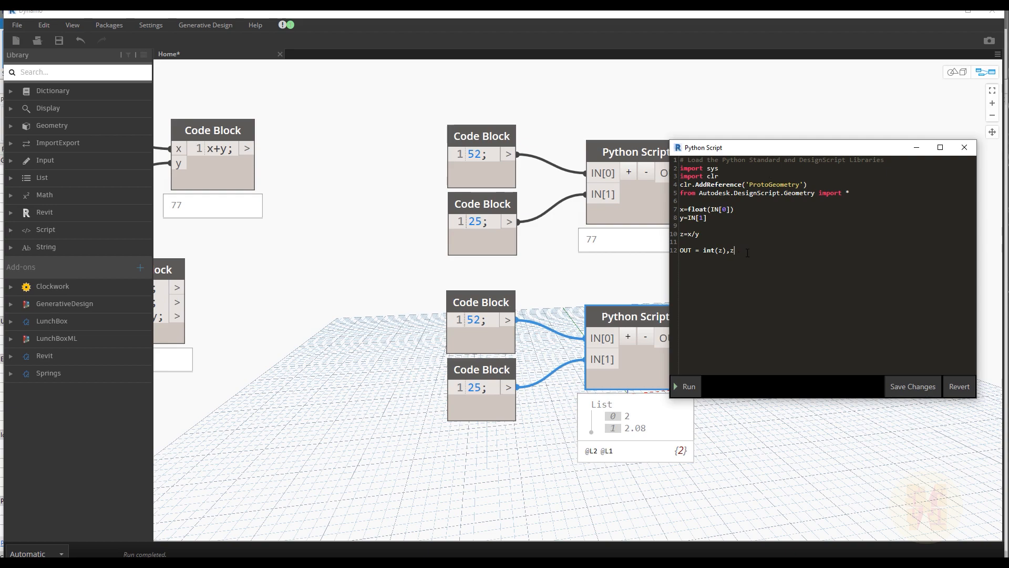
{"action": "type", "text": ","}
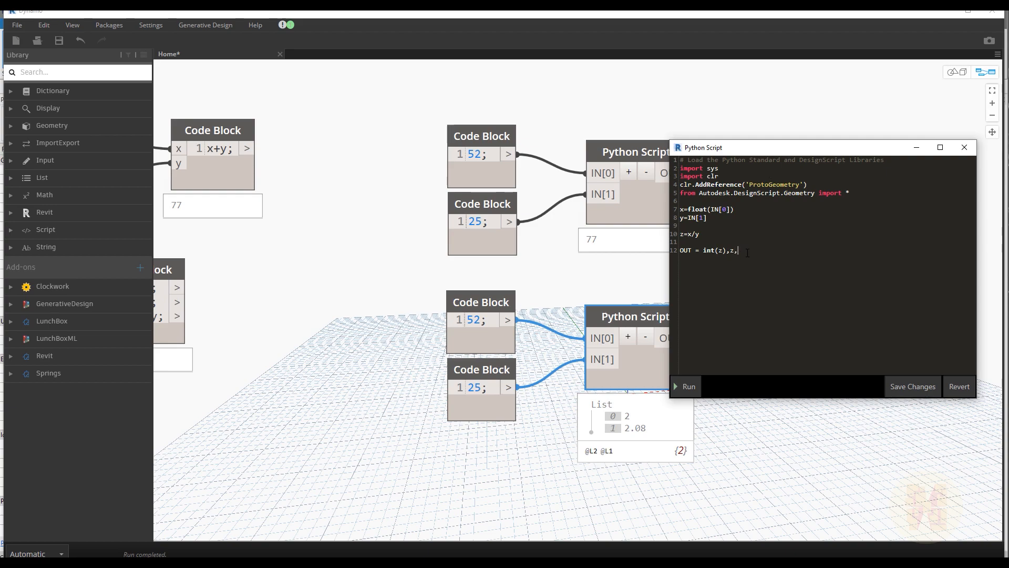
{"action": "type", "text": "float("}
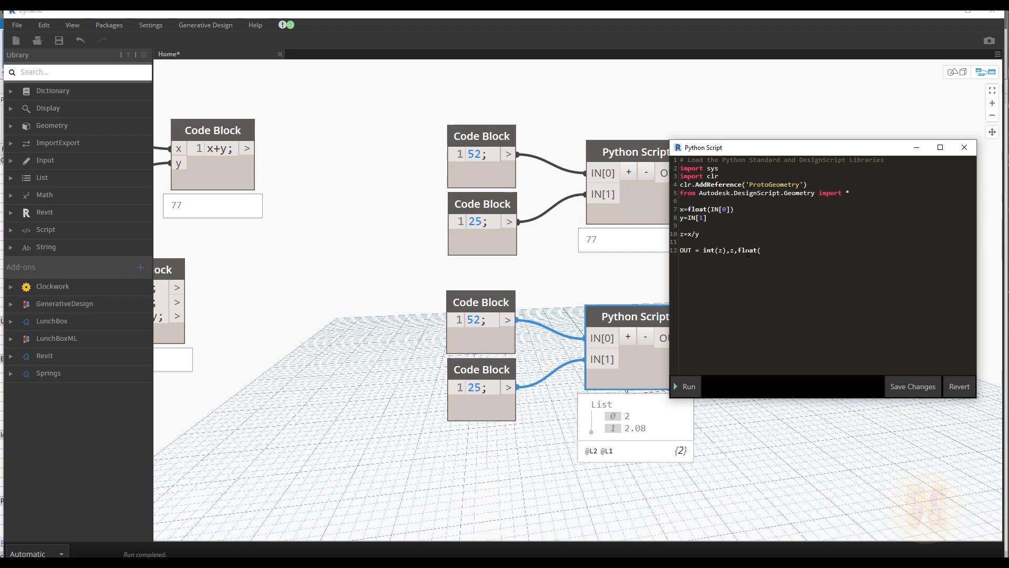
{"action": "type", "text": "z)"}
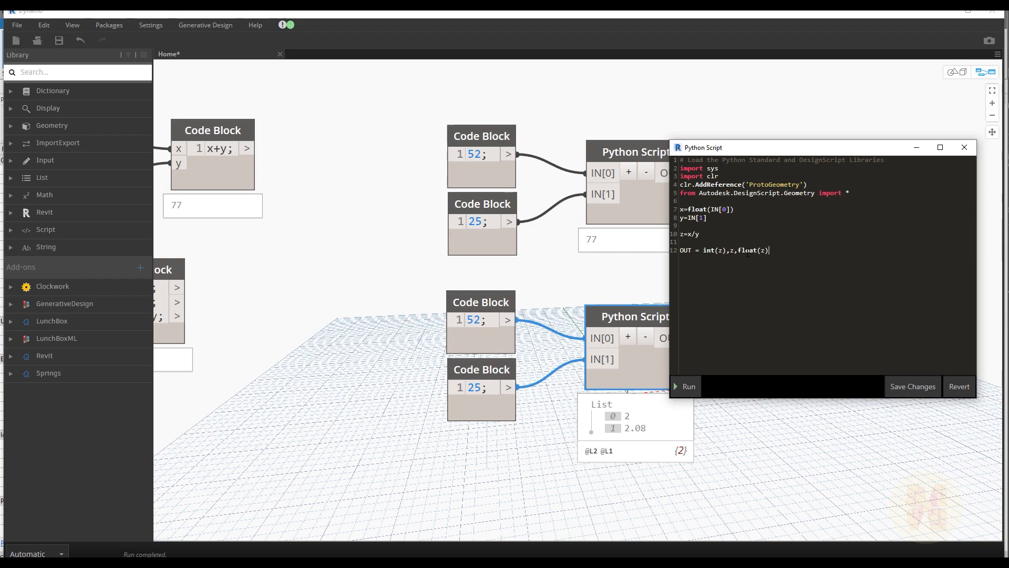
{"action": "type", "text": ","}
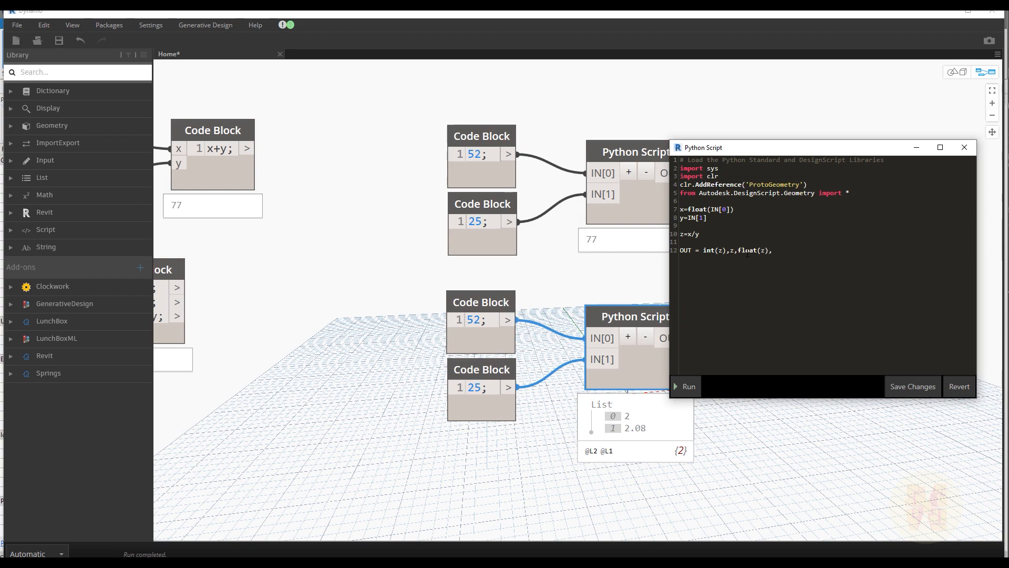
{"action": "type", "text": ",str()"}
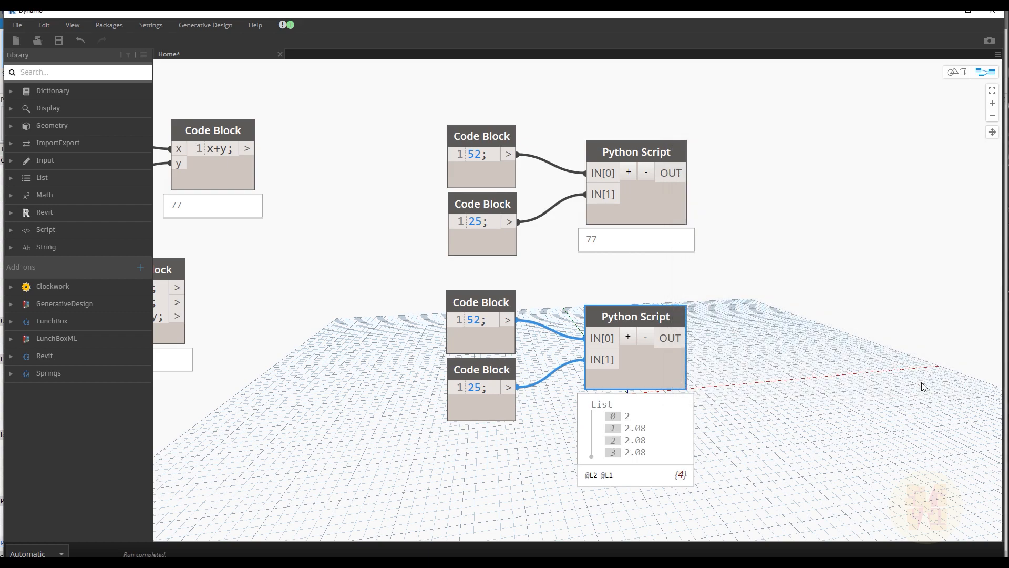
{"action": "mouse_move", "coordinate": [633, 417]}
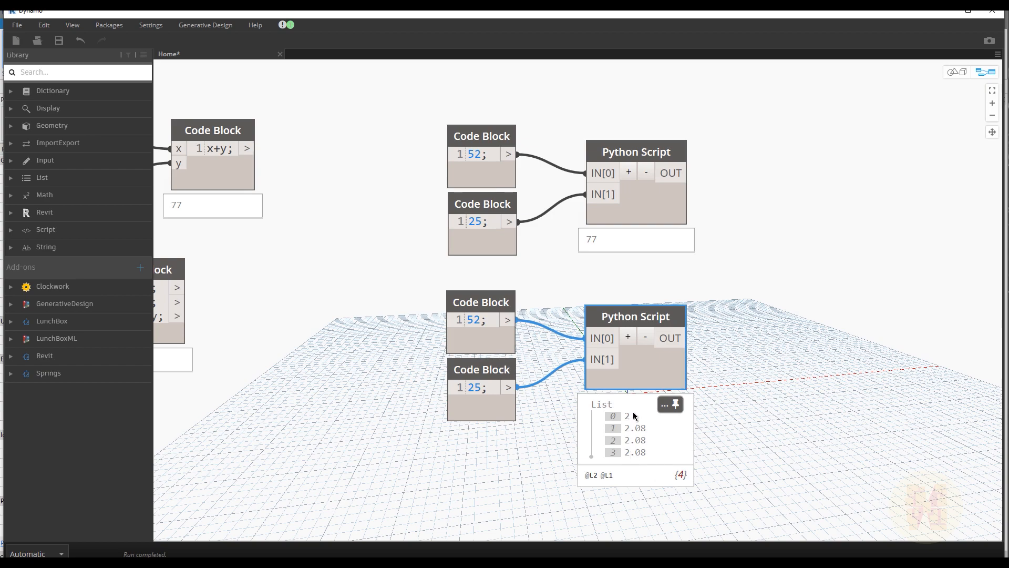
{"action": "mouse_move", "coordinate": [623, 456]}
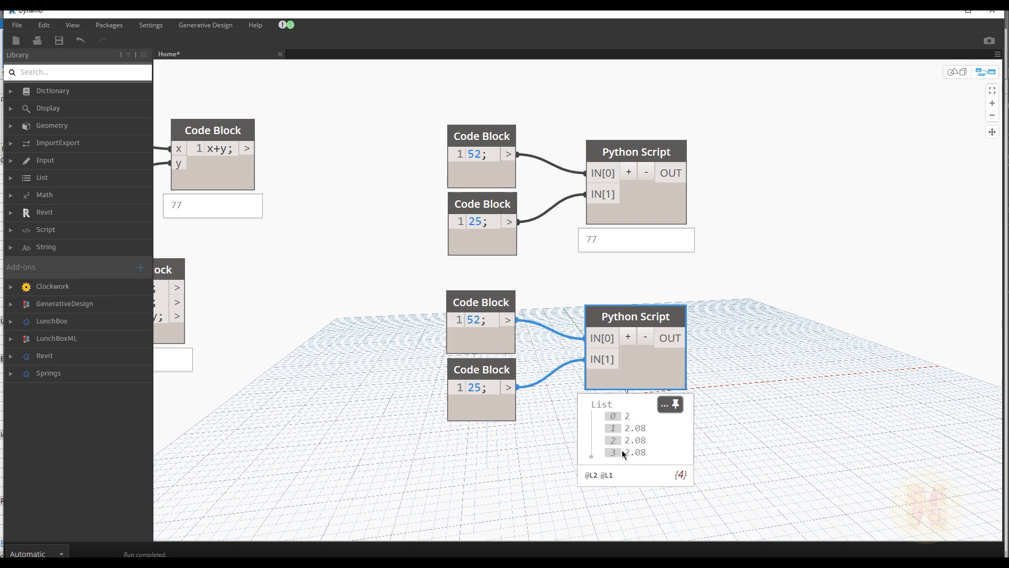
{"action": "mouse_move", "coordinate": [652, 457]}
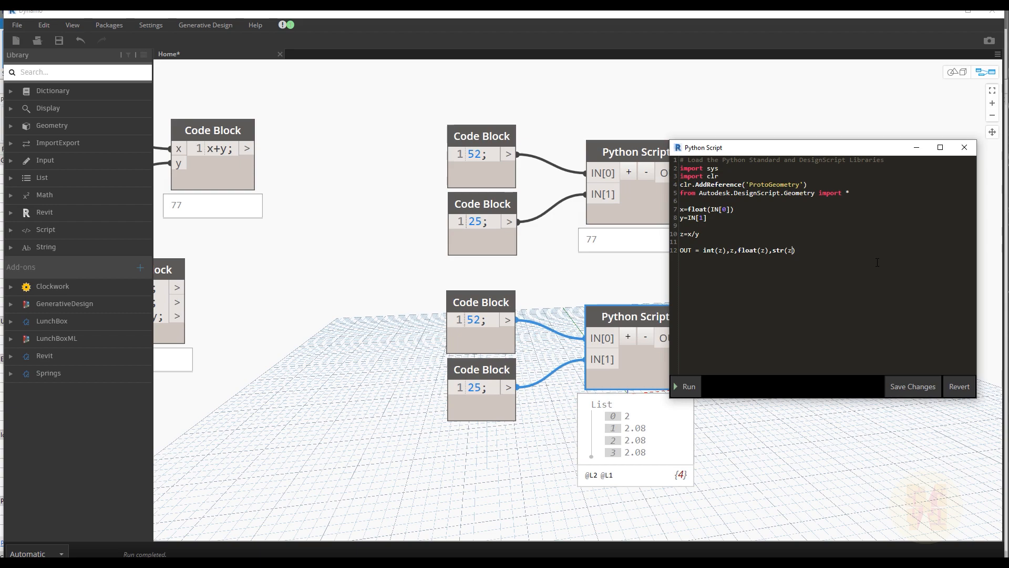
{"action": "type", "text": "+z"}
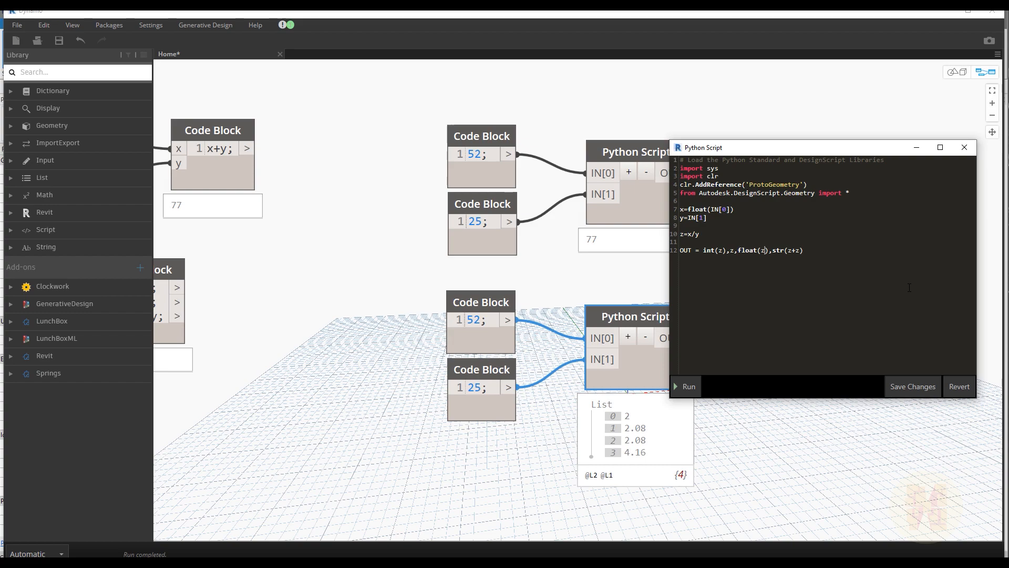
{"action": "mouse_move", "coordinate": [846, 294]}
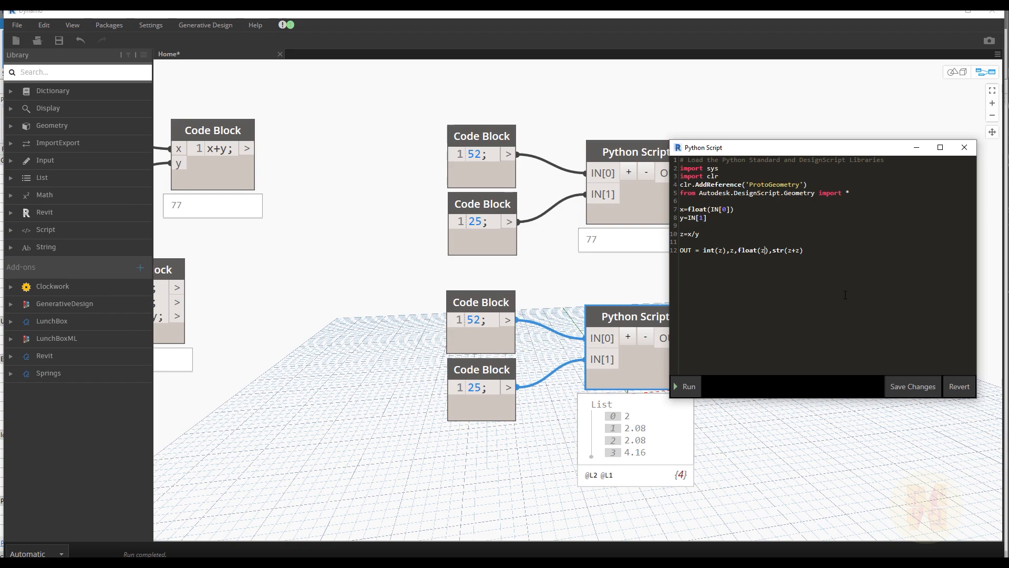
{"action": "type", "text": "*z"}
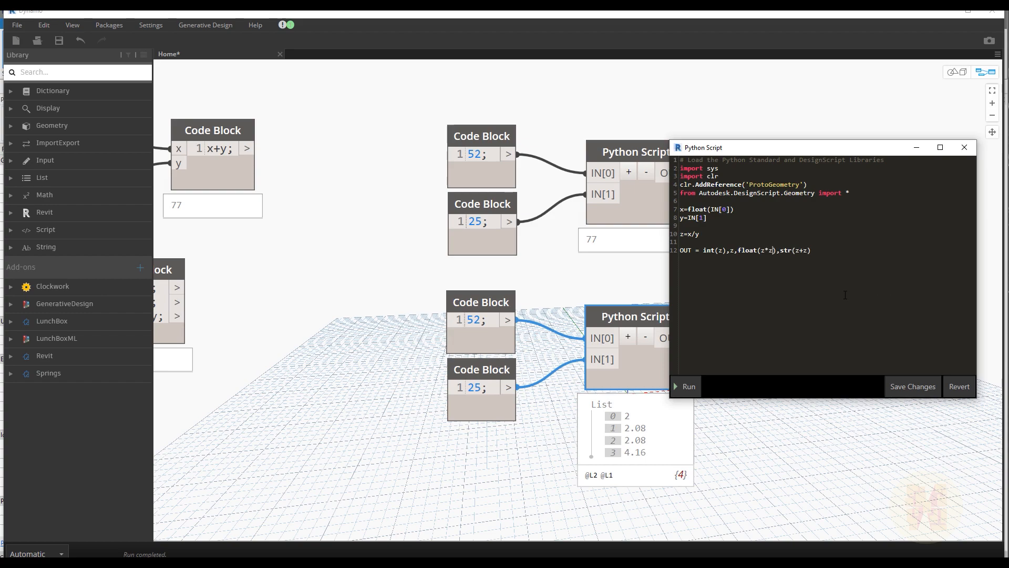
{"action": "type", "text": ")"}
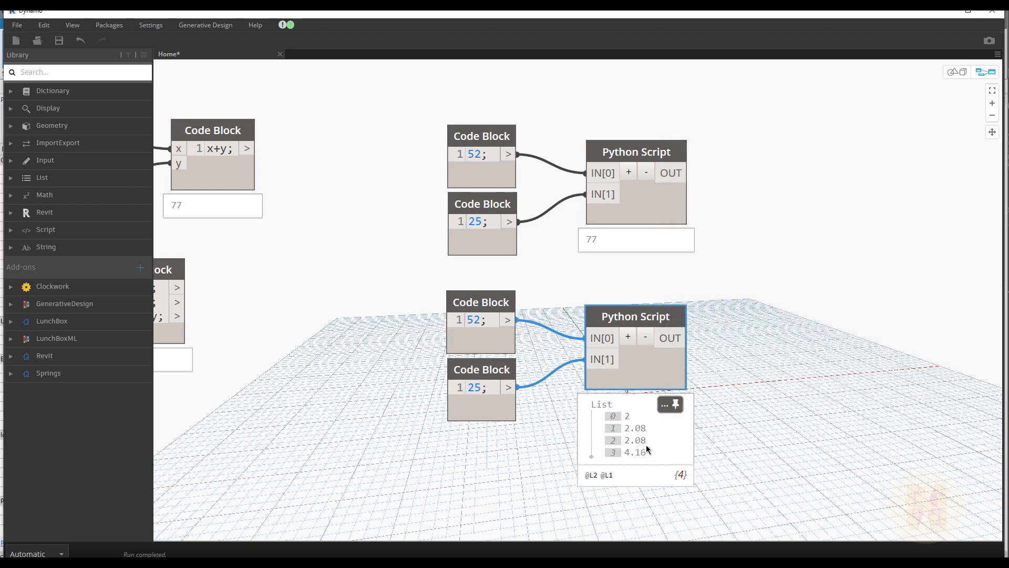
Change the float term to float((z+z)/z) and save so the third item becomes 2
{"action": "double_click", "coordinate": [634, 316]}
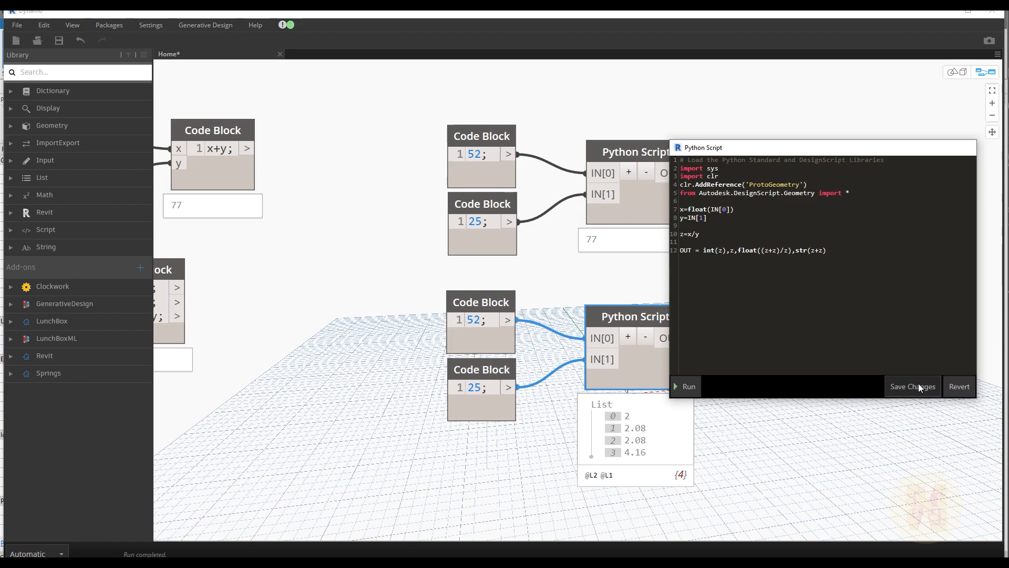
{"action": "left_click", "coordinate": [911, 386]}
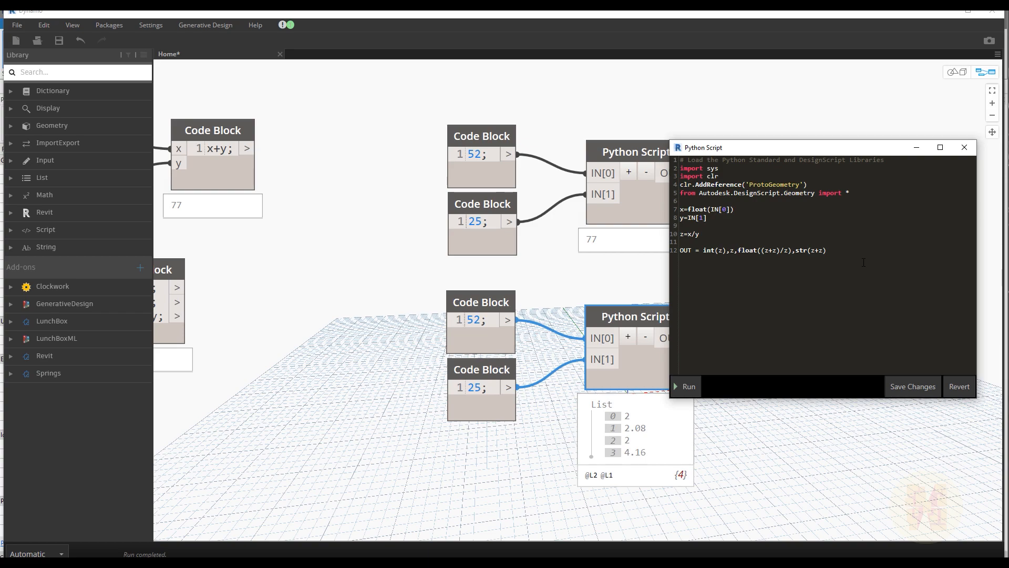
{"action": "left_click_drag", "start_coordinate": [712, 251], "coordinate": [827, 250]}
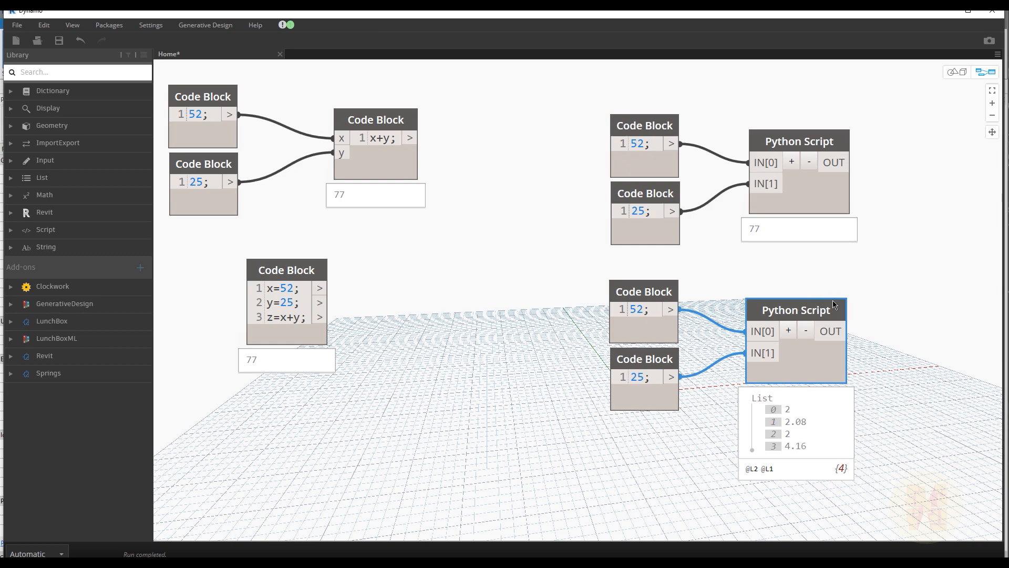
{"action": "mouse_move", "coordinate": [354, 342]}
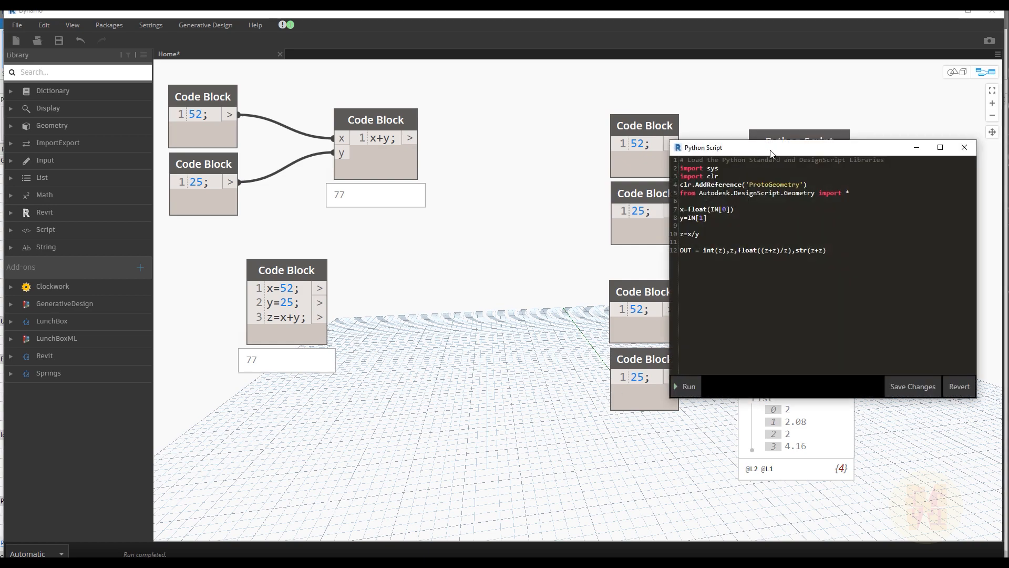
Reopen the division script editor and place it so the whole graph stays visible
{"action": "left_click_drag", "start_coordinate": [773, 154], "coordinate": [715, 155]}
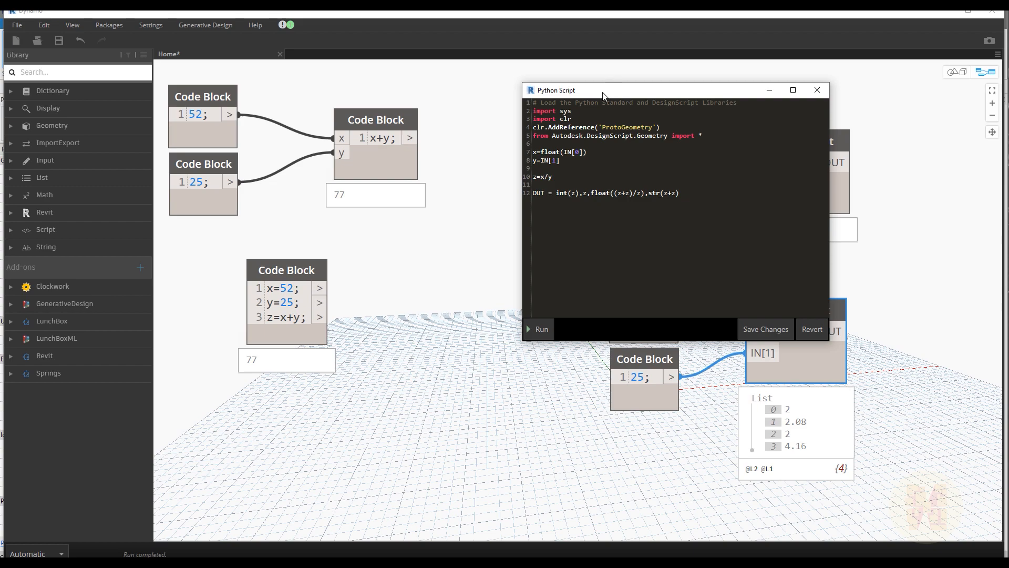
{"action": "mouse_move", "coordinate": [595, 95]}
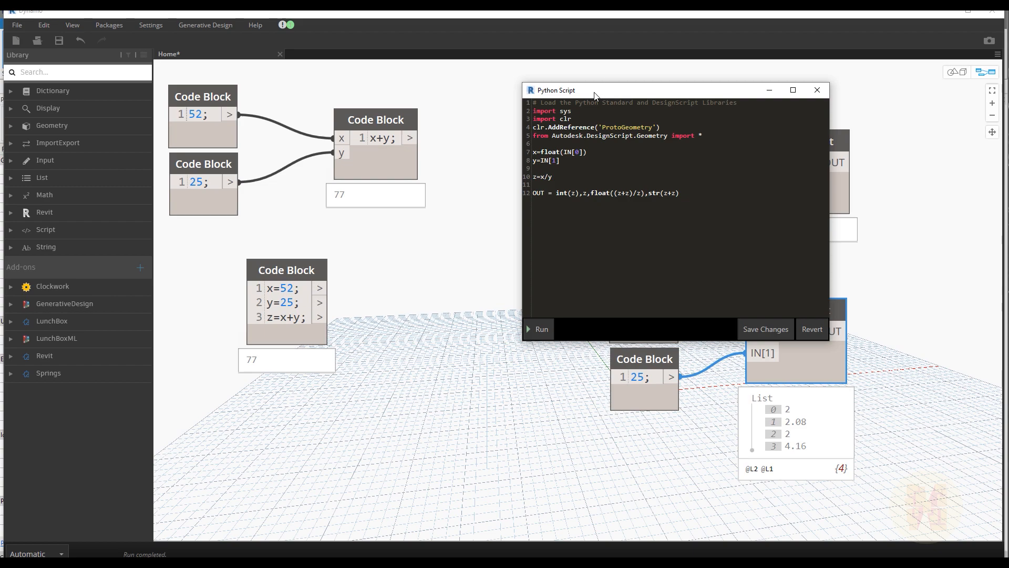
{"action": "left_click", "coordinate": [658, 193]}
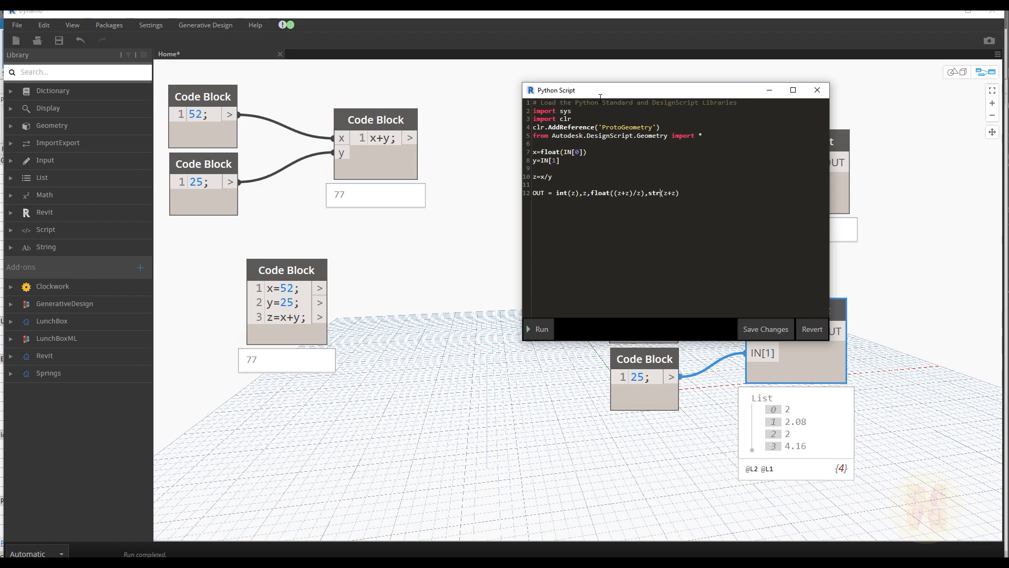
{"action": "mouse_move", "coordinate": [612, 98]}
{"action": "type", "text": "%"}
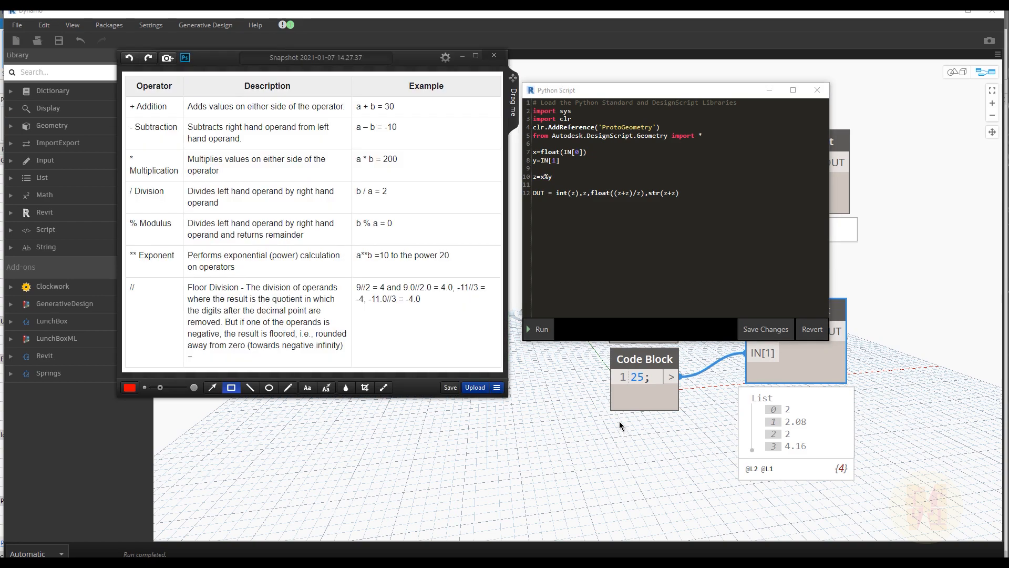
{"action": "mouse_move", "coordinate": [406, 64]}
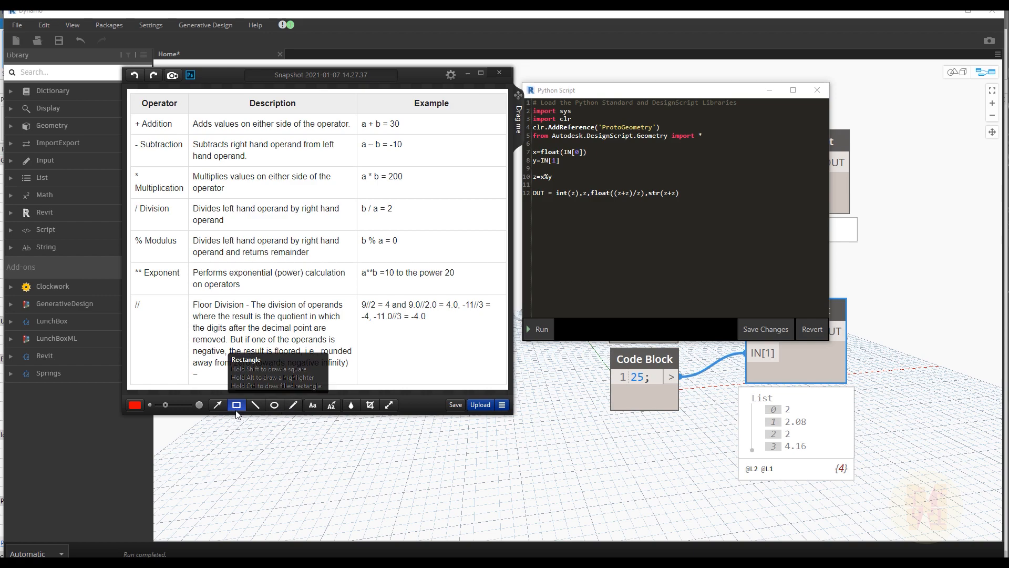
{"action": "mouse_move", "coordinate": [237, 415]}
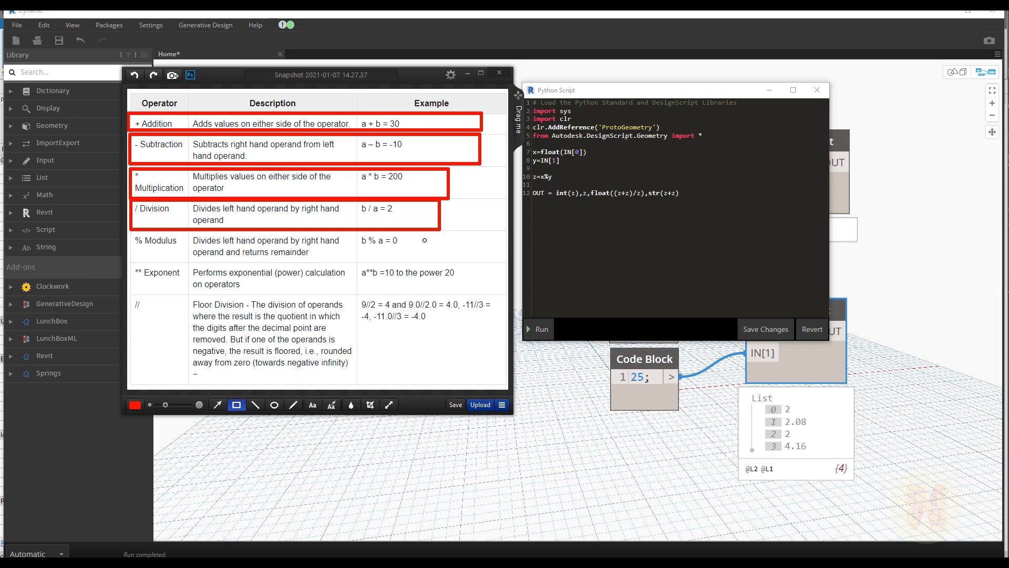
{"action": "mouse_move", "coordinate": [325, 271]}
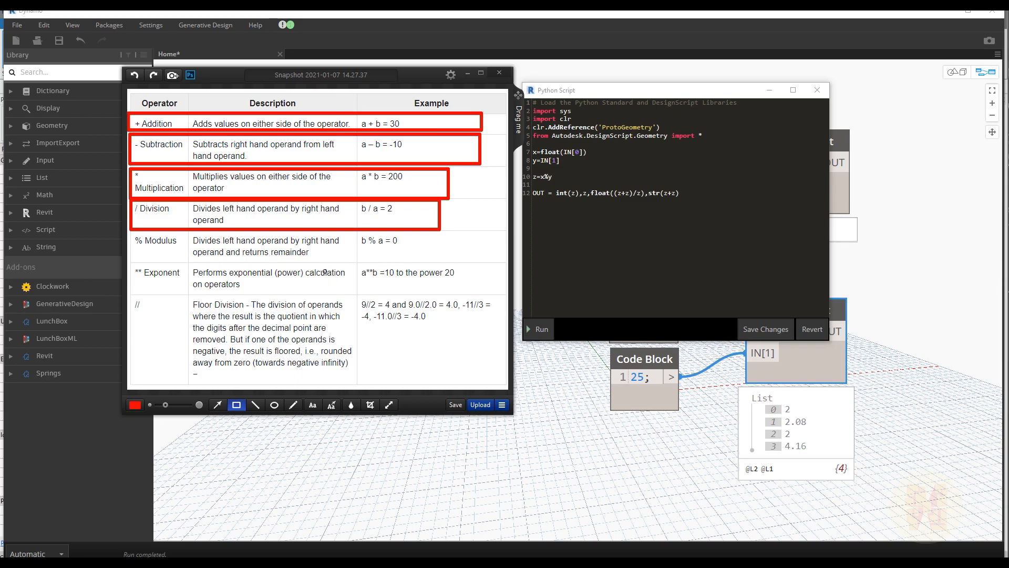